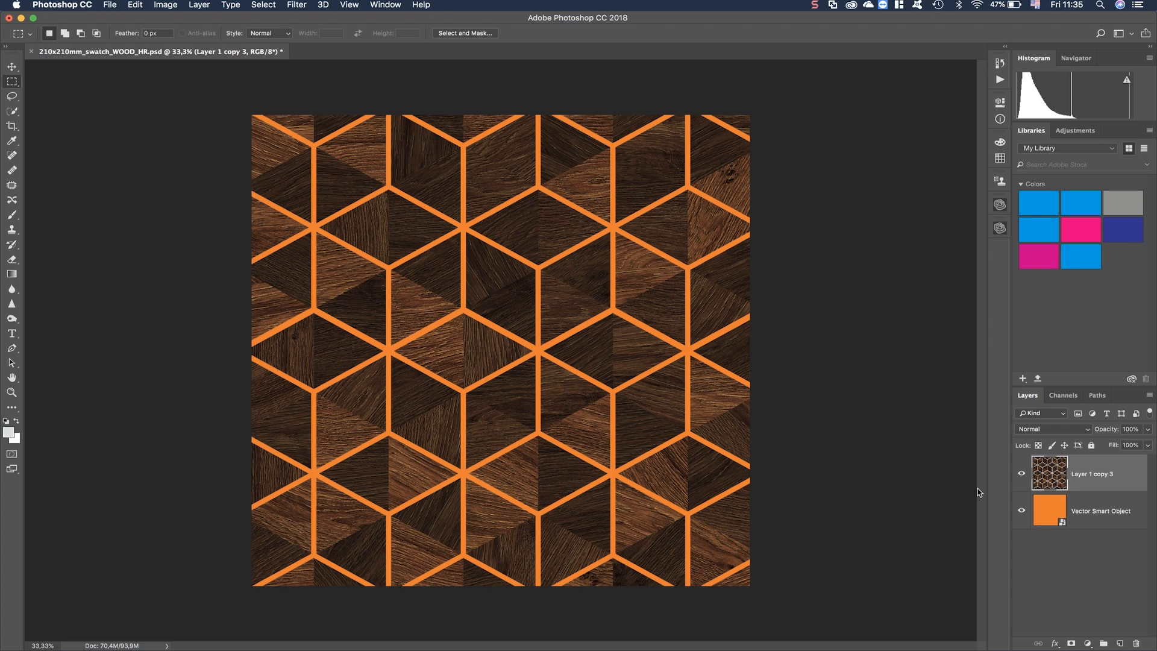
mouse_move(1038, 483)
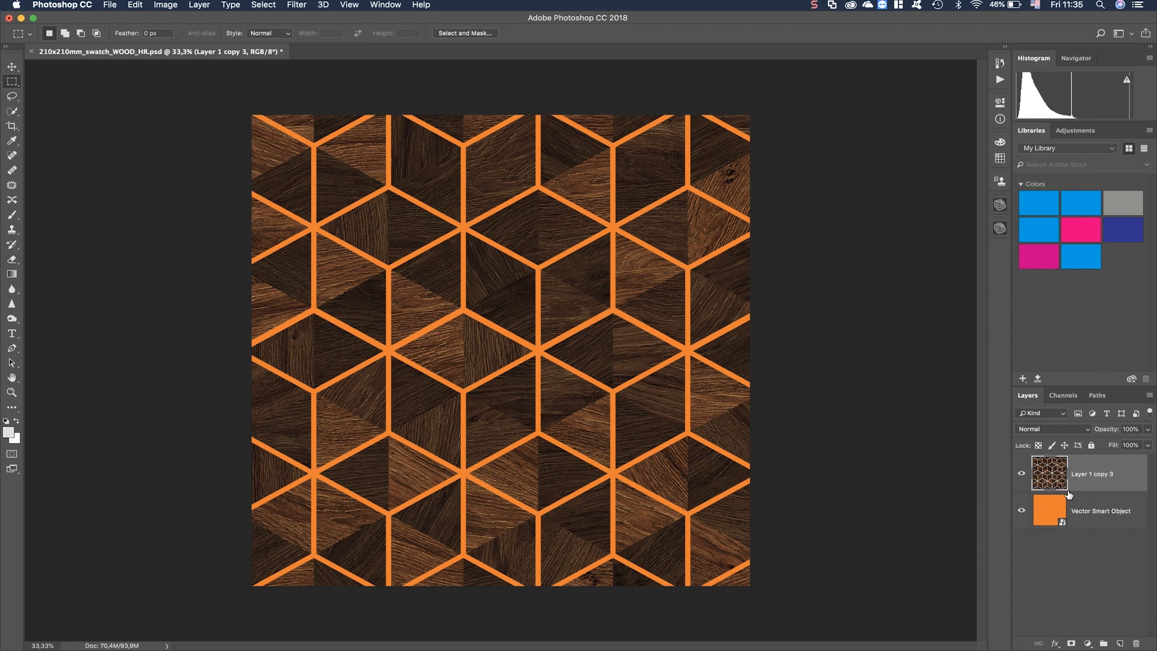
mouse_move(1053, 491)
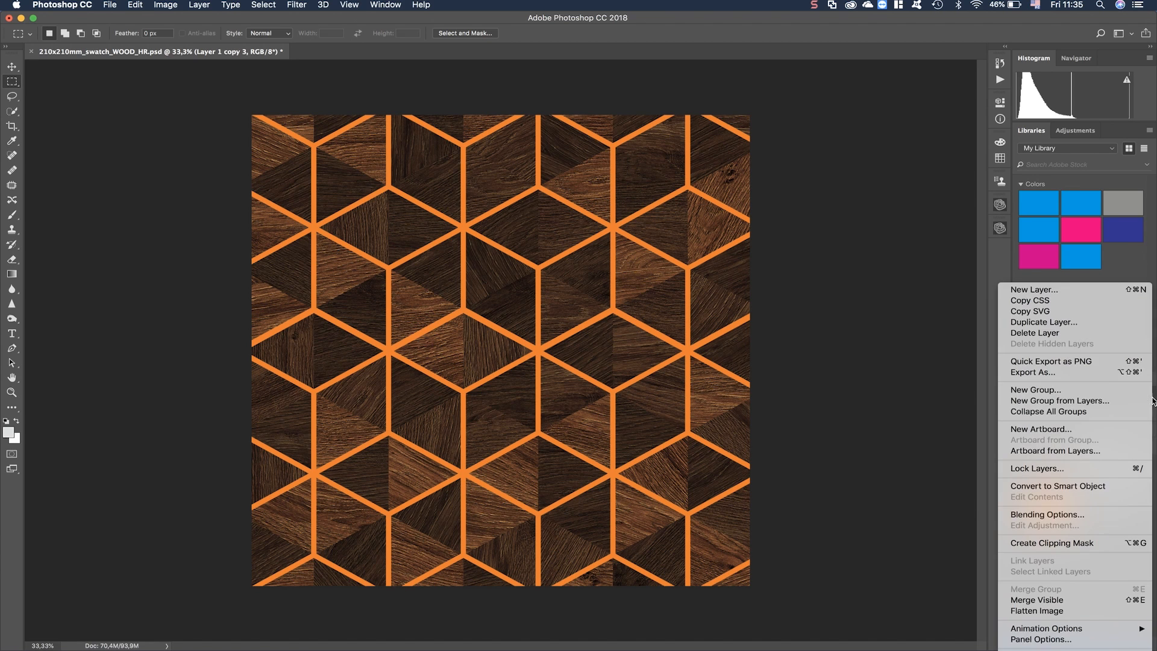
mouse_move(1076, 321)
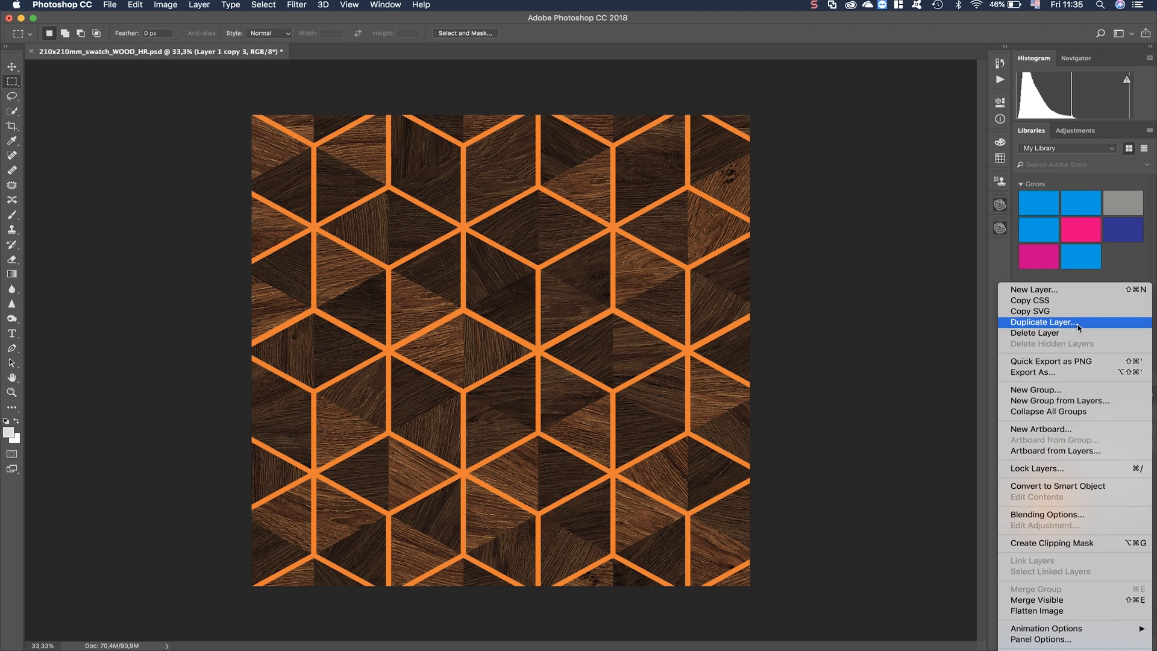
- Duplicate the wood texture layer as Layer 1 copy 4 above Layer 1 copy 3
click(1040, 321)
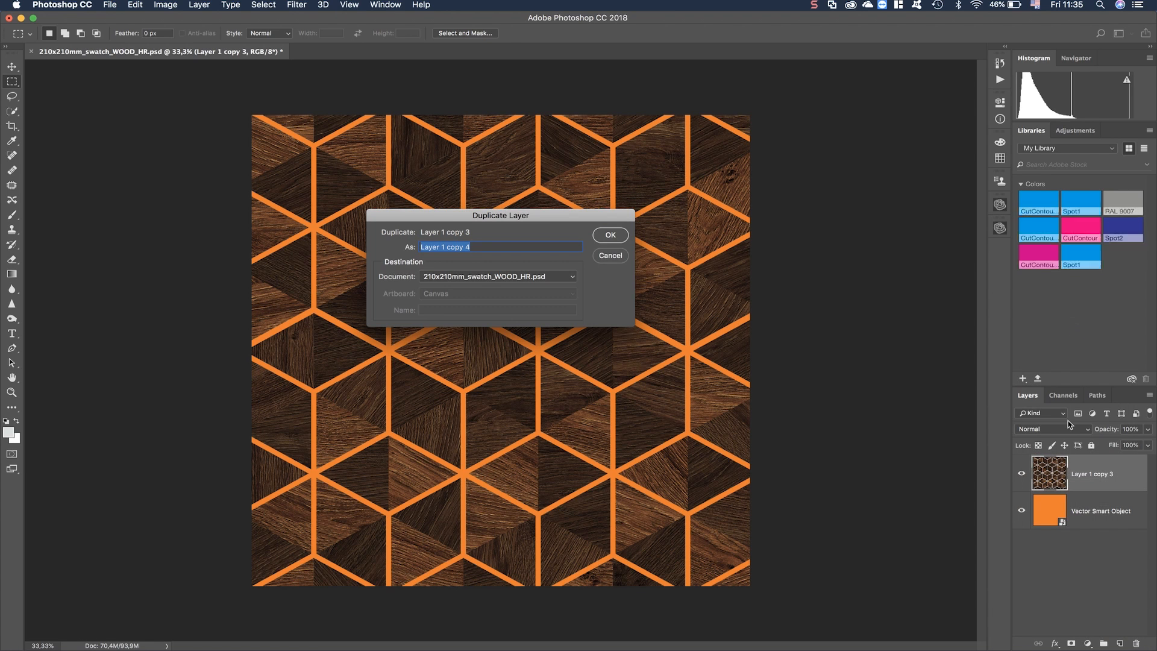
click(610, 235)
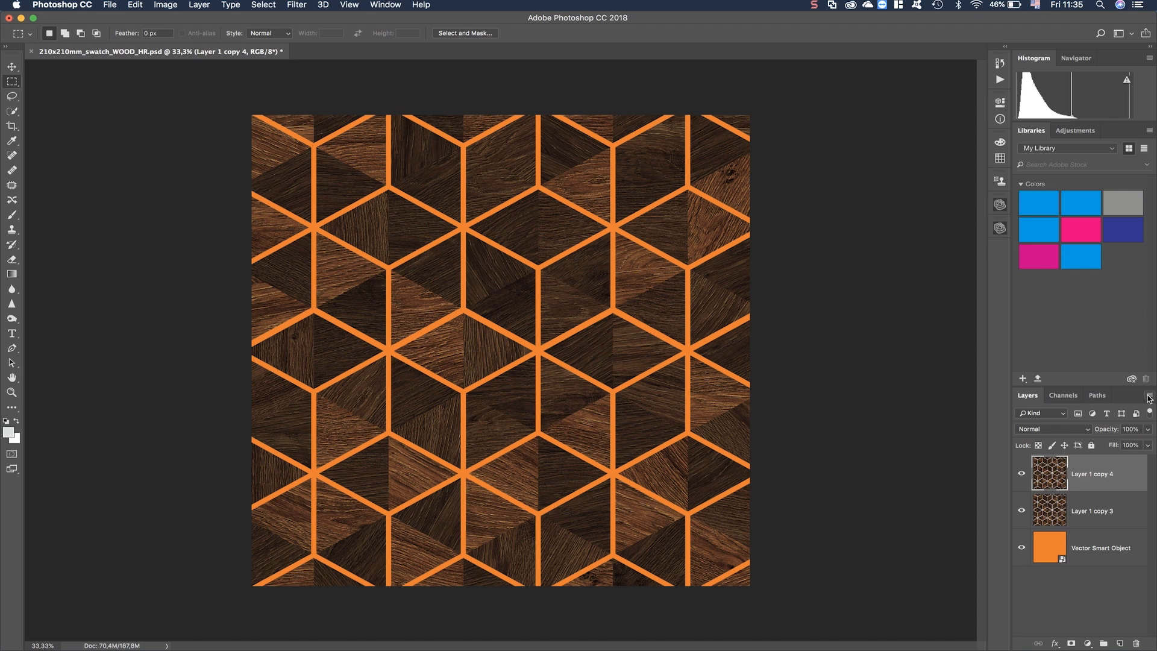
- Group Layer 1 copy 4 into a new layer group named Elevation and select it inside the group
click(1148, 395)
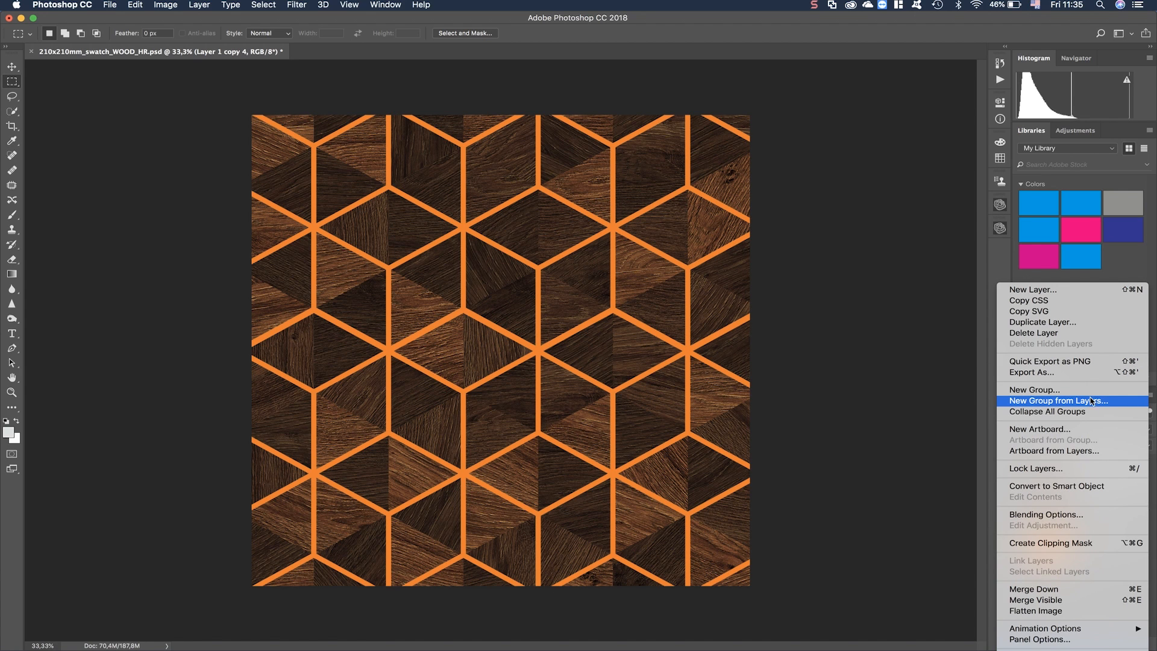
click(1059, 400)
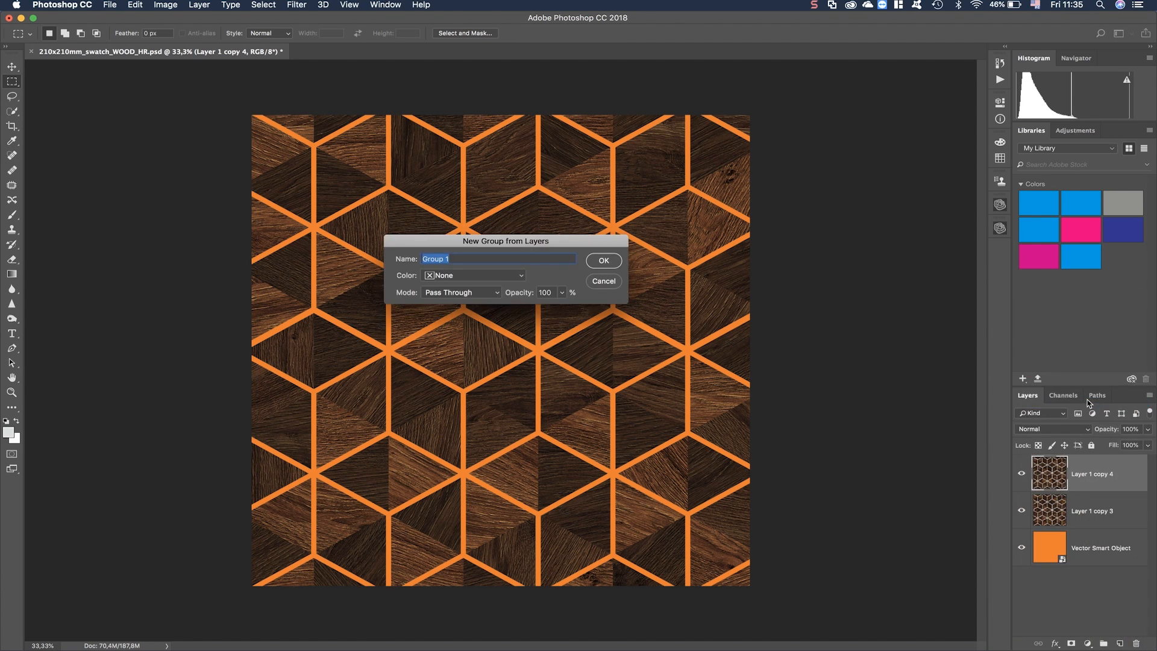
text(E)
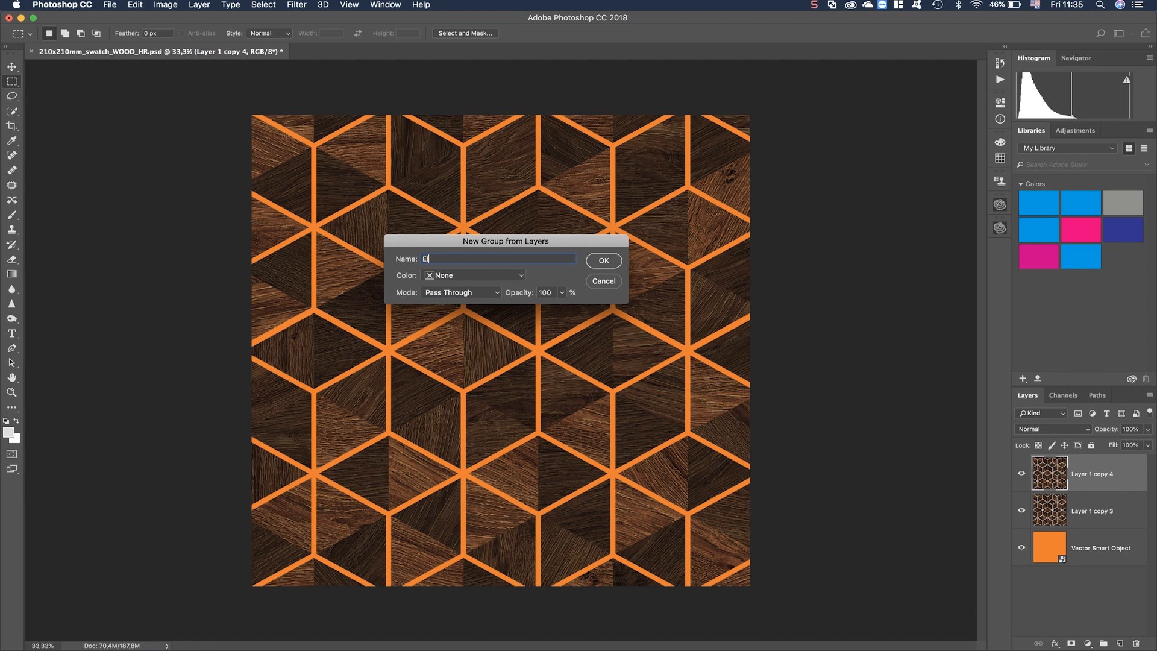
text(levatio)
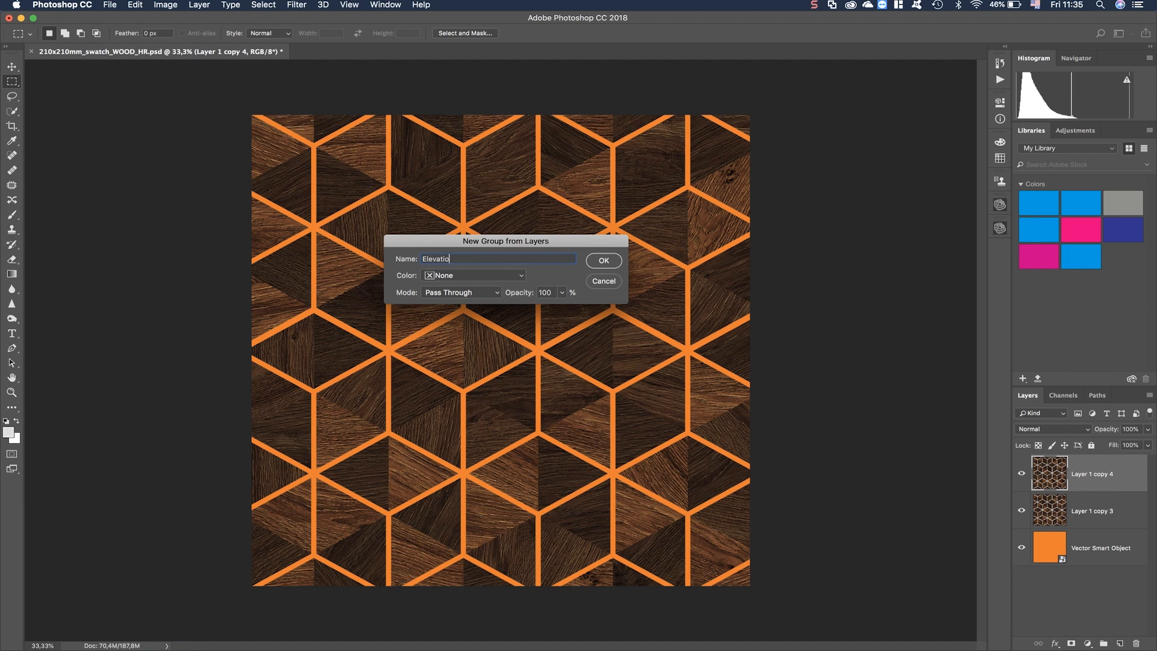
text(n)
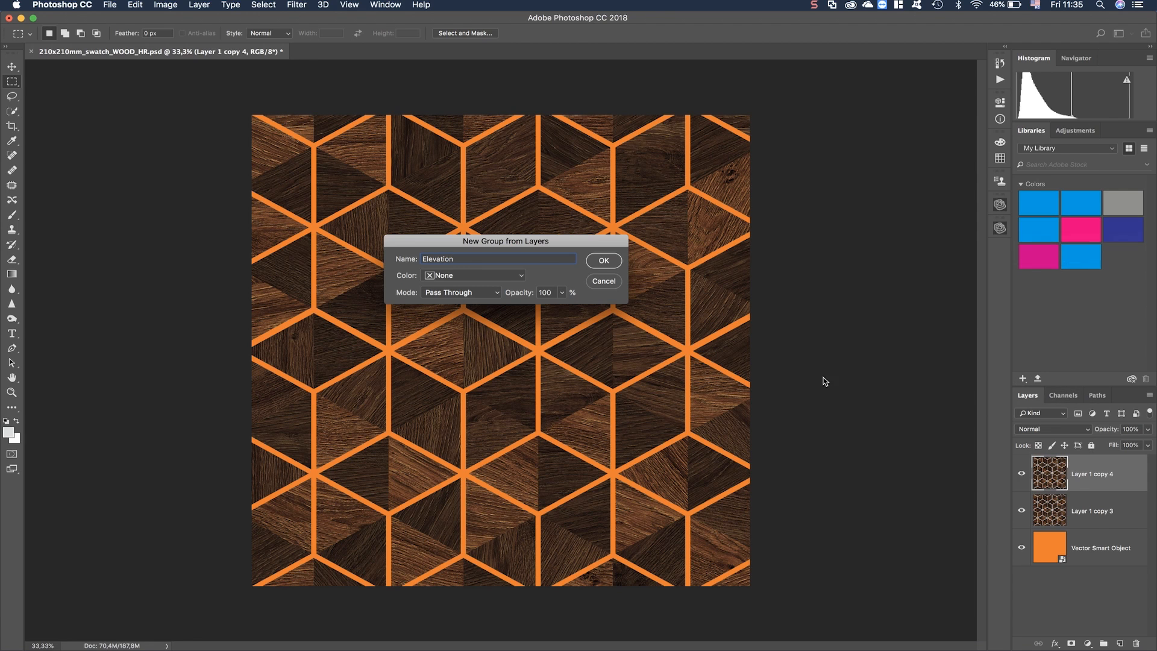
click(603, 260)
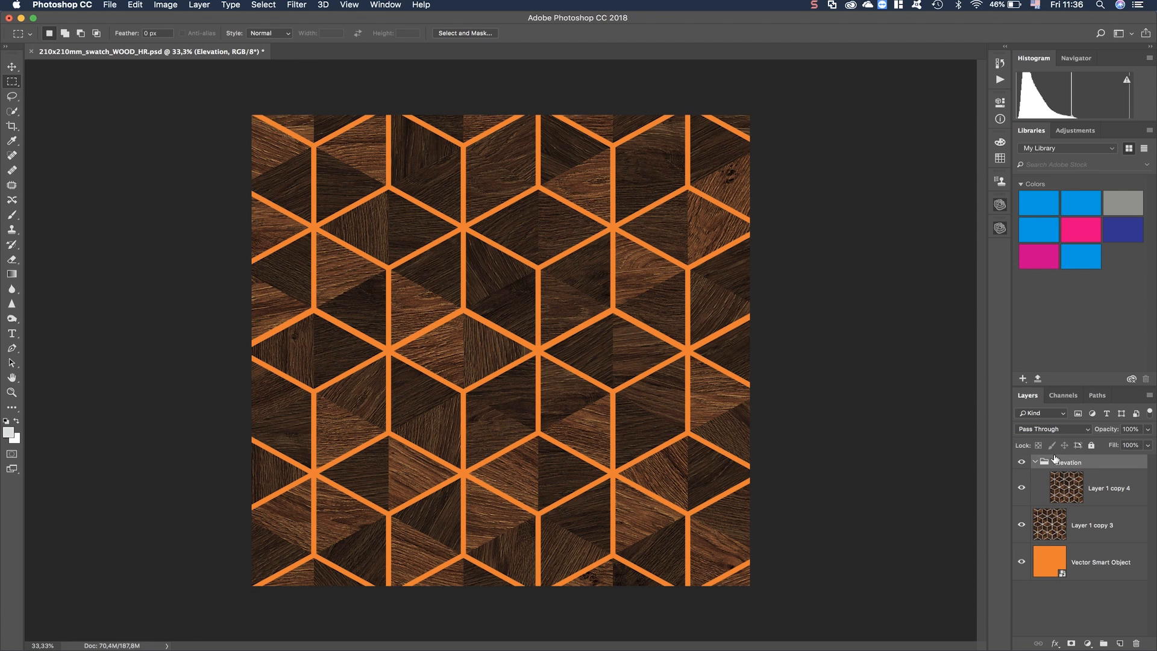
click(1084, 487)
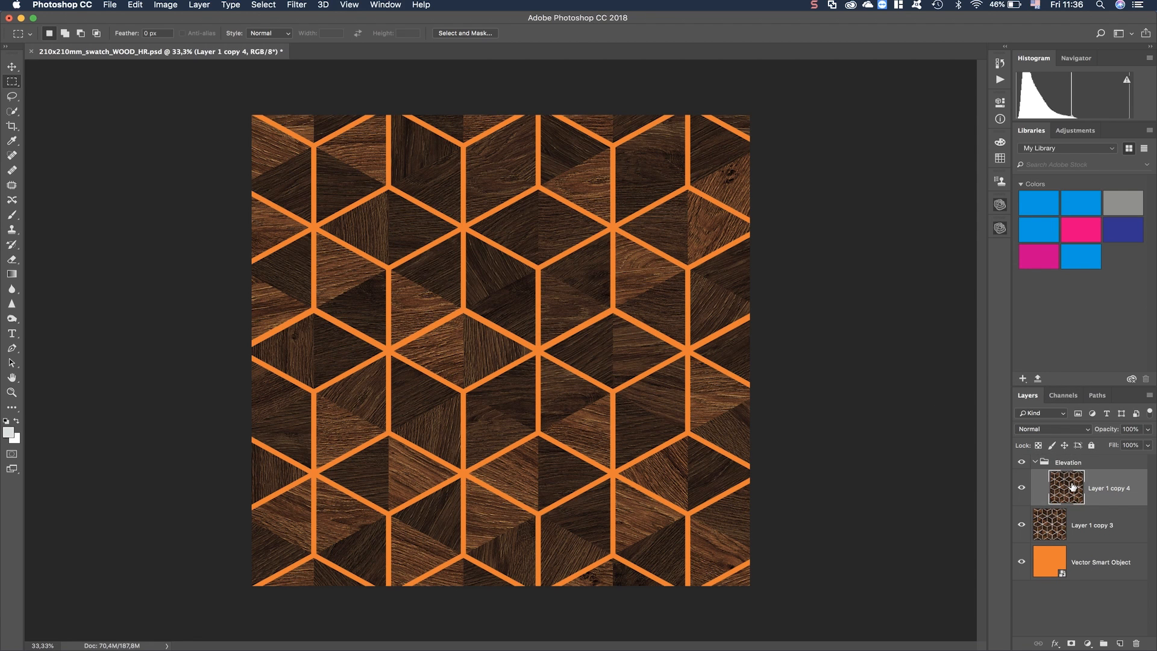
mouse_move(1065, 487)
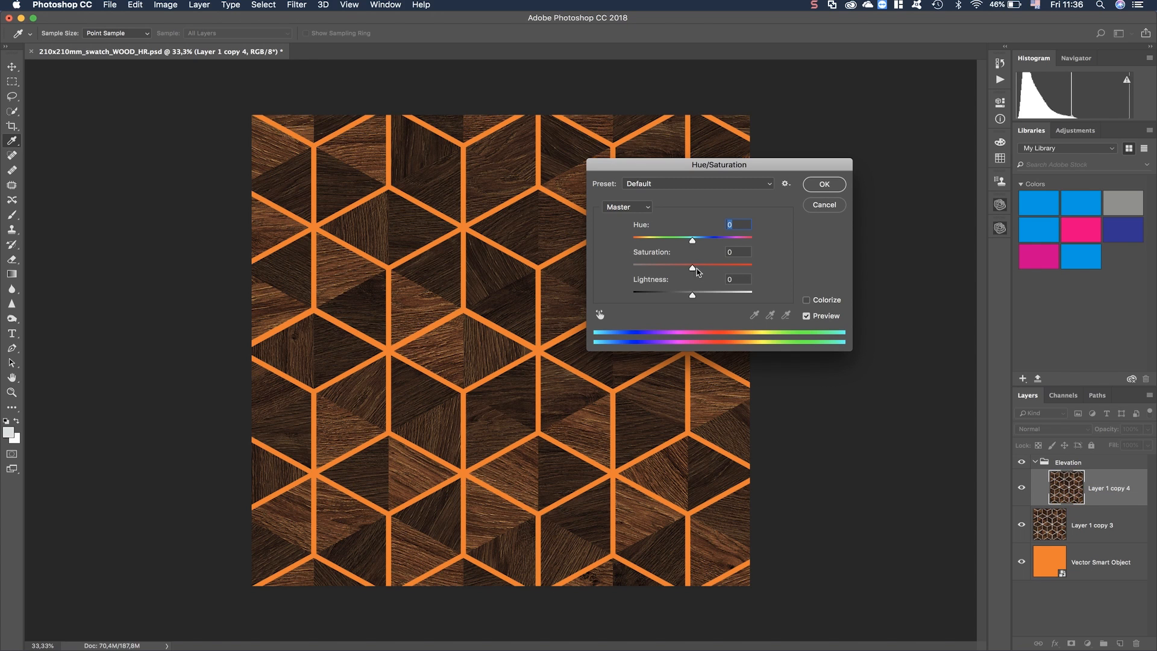
- Desaturate Layer 1 copy 4 to greyscale with Hue/Saturation at Saturation -100
drag(691, 268, 636, 267)
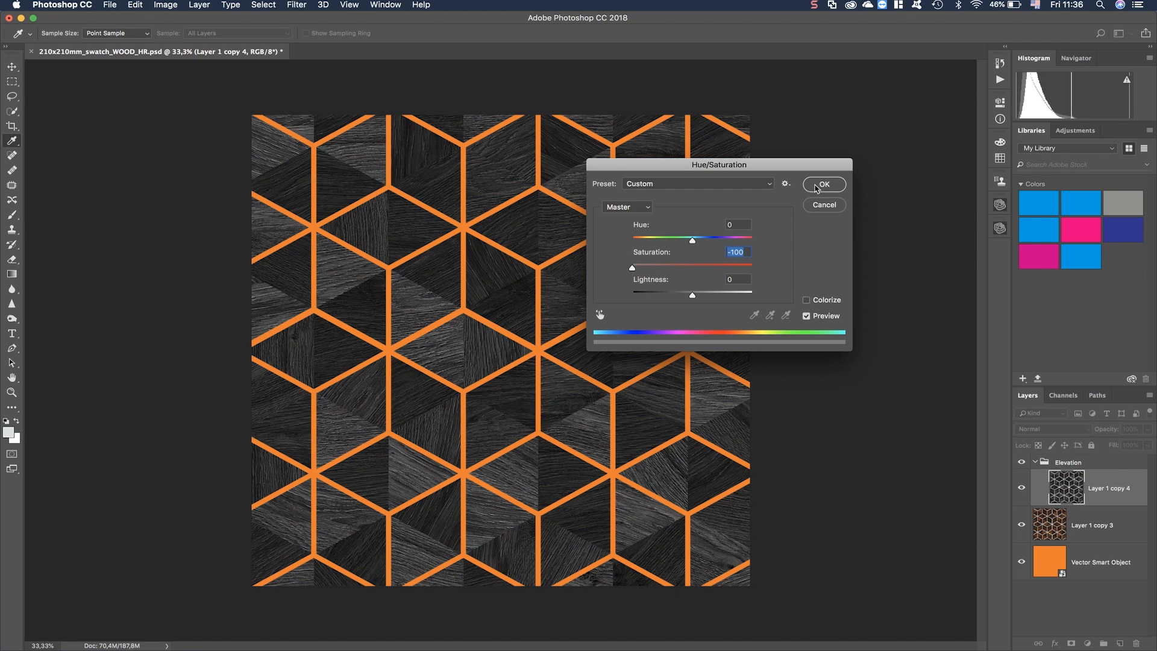
click(823, 184)
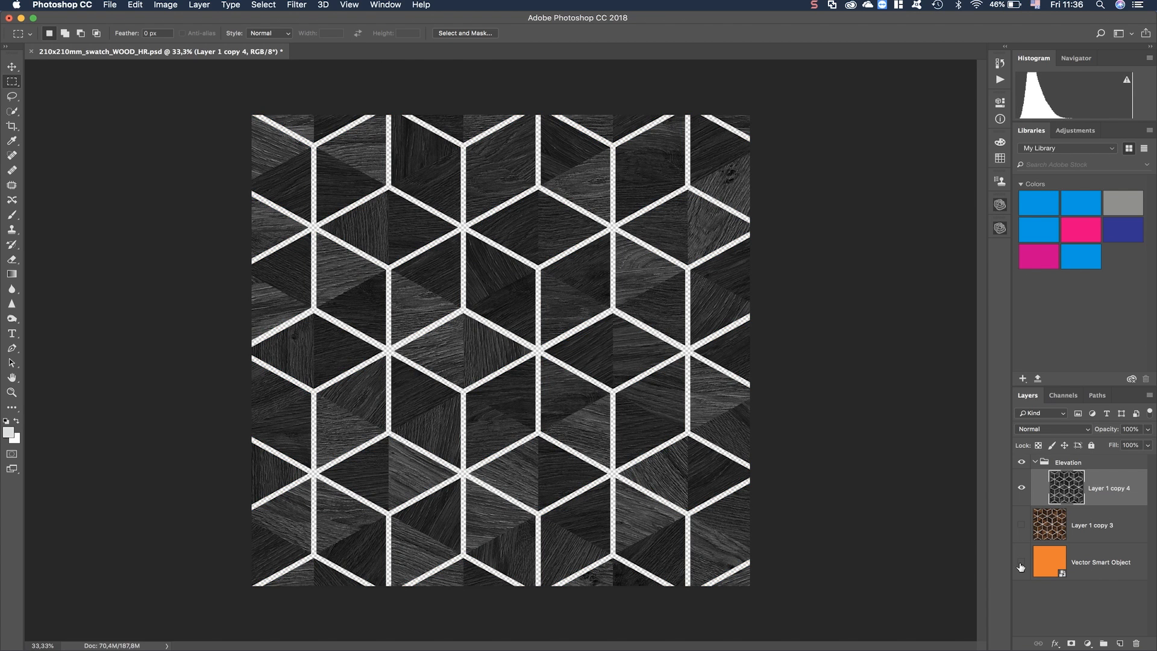
mouse_move(1021, 566)
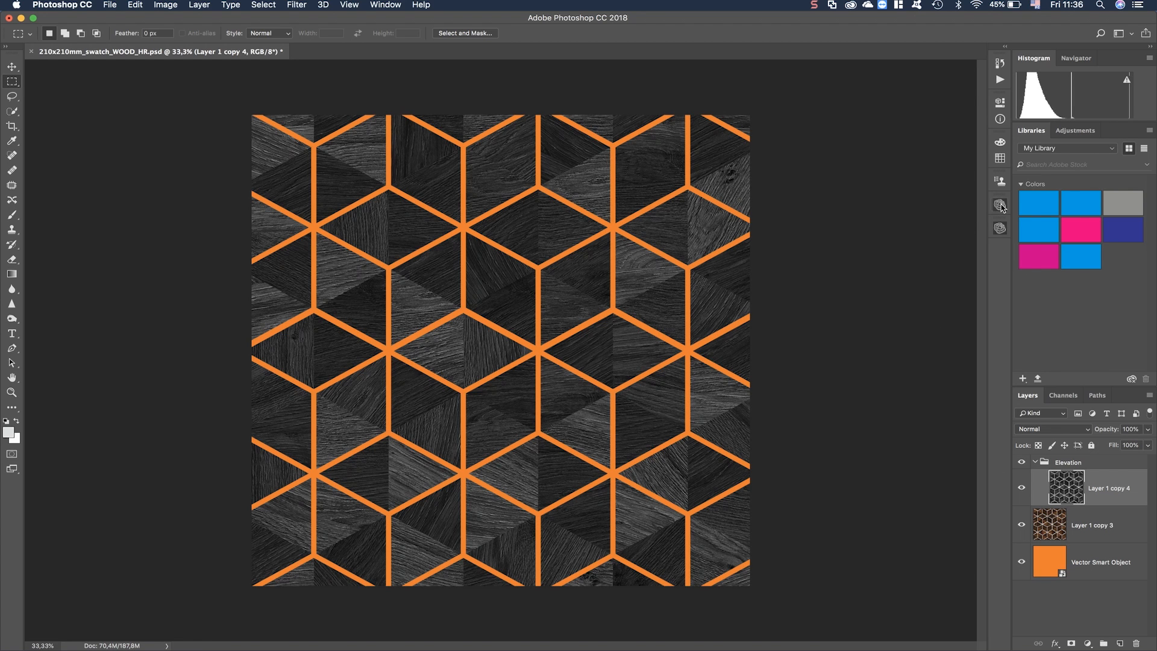
mouse_move(1000, 205)
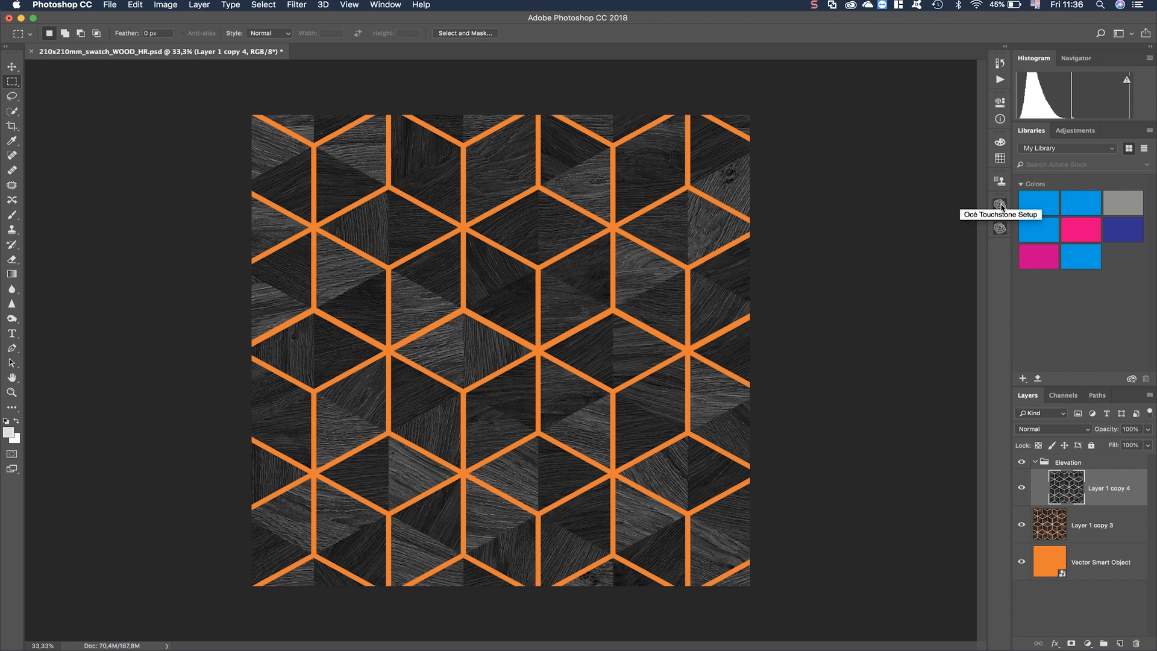
- In Océ Touchstone Setup, keep Alto effect and use the Elevation group as the elevation map at 1 mm maximum
click(1000, 205)
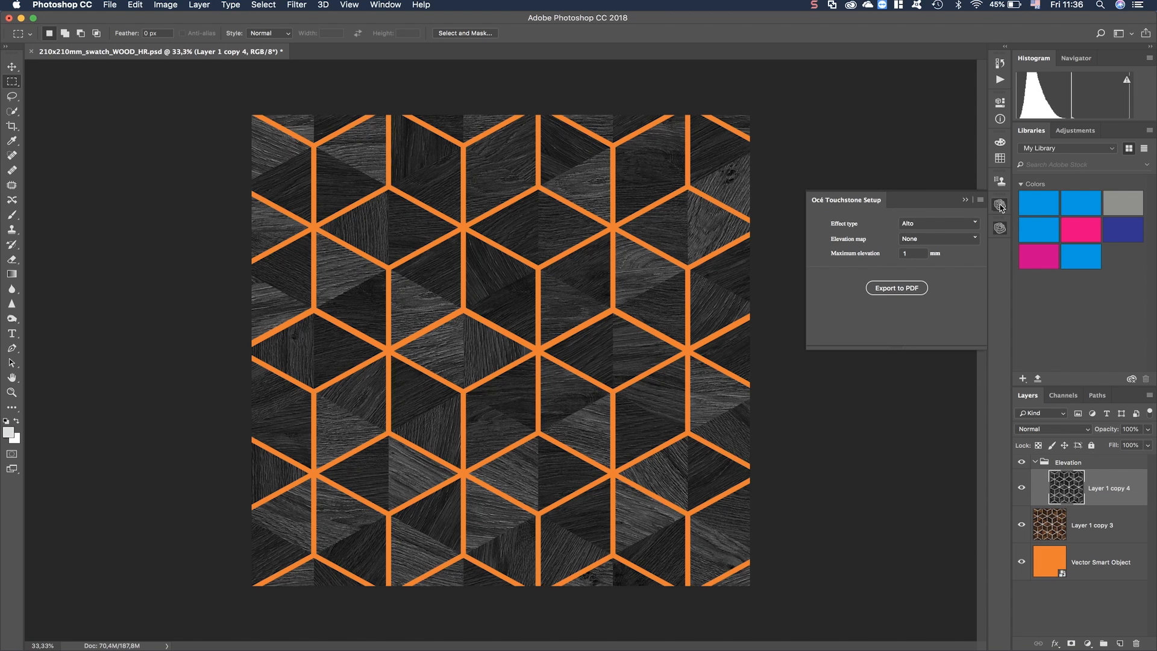
click(937, 223)
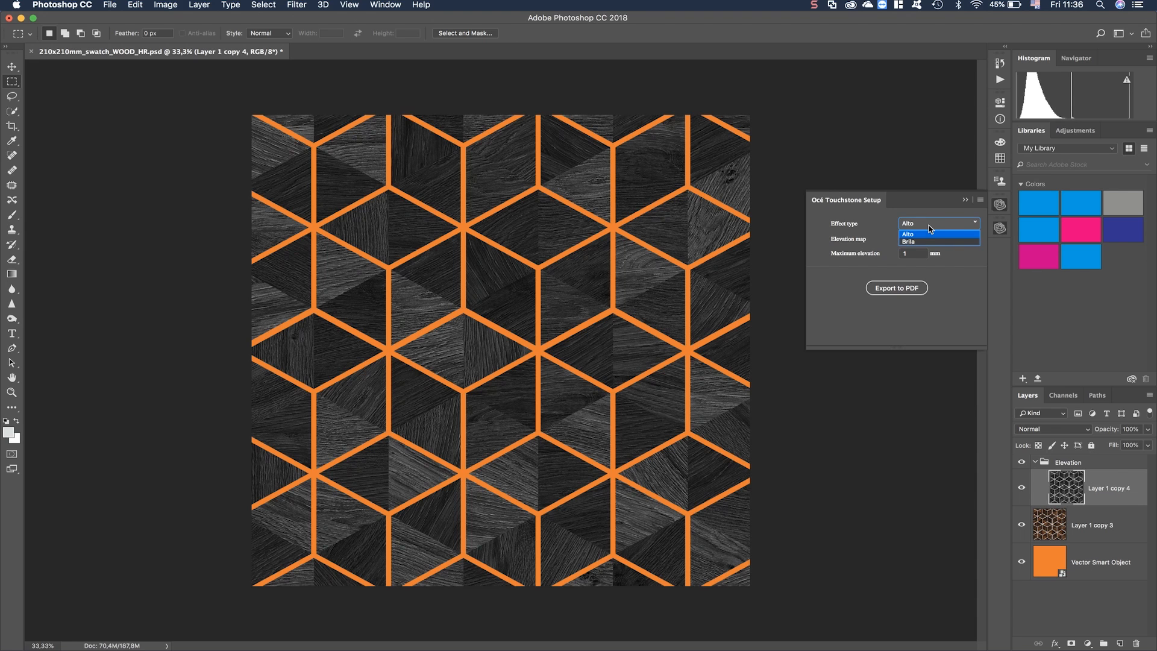
mouse_move(921, 243)
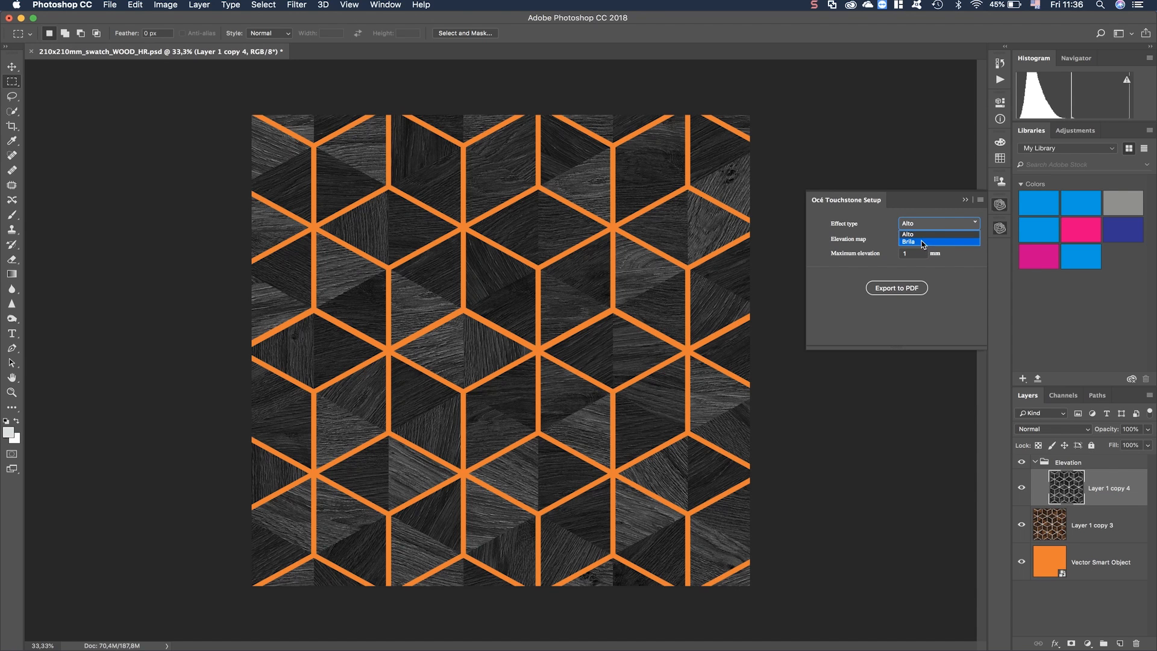
click(938, 238)
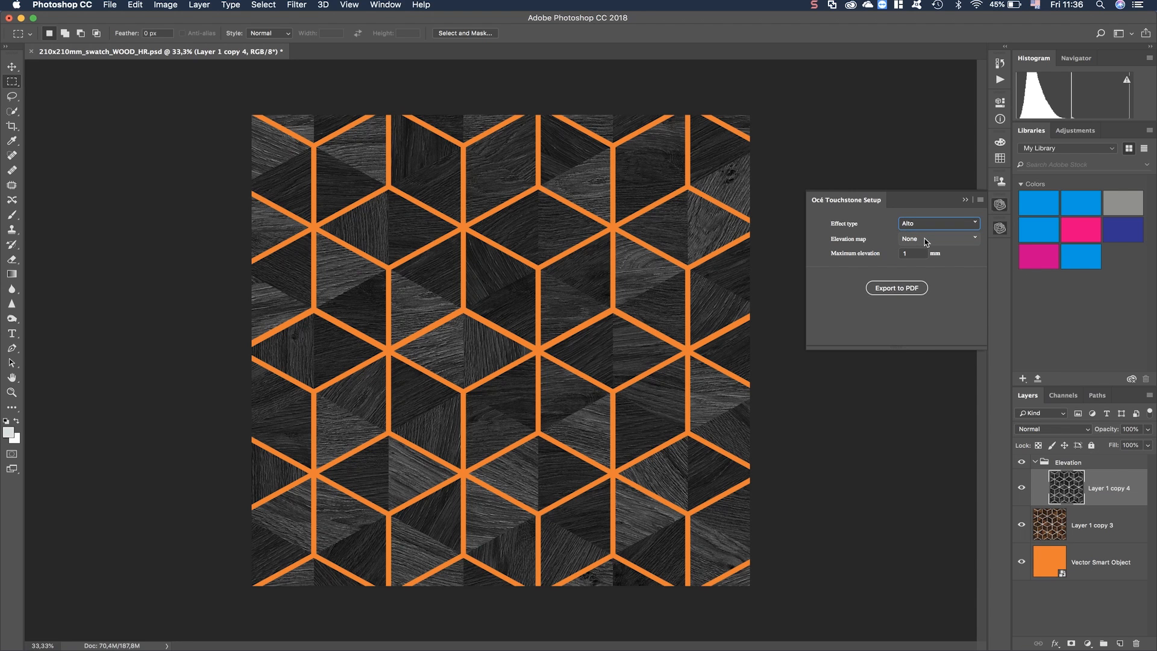
click(937, 239)
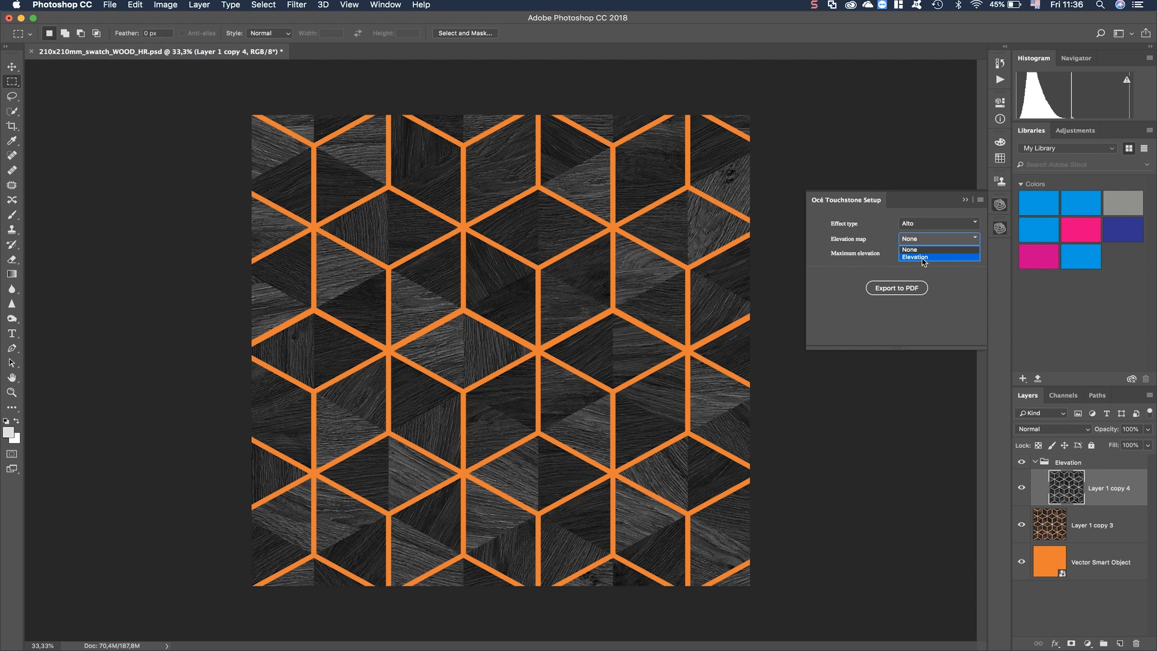
mouse_move(925, 262)
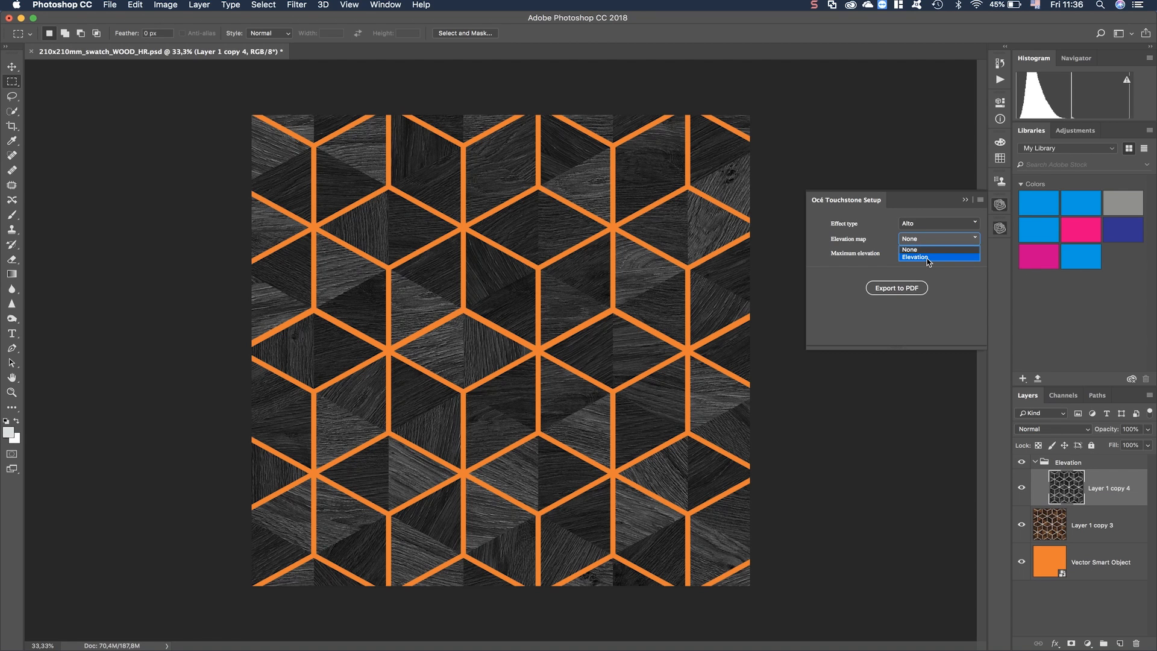
click(915, 257)
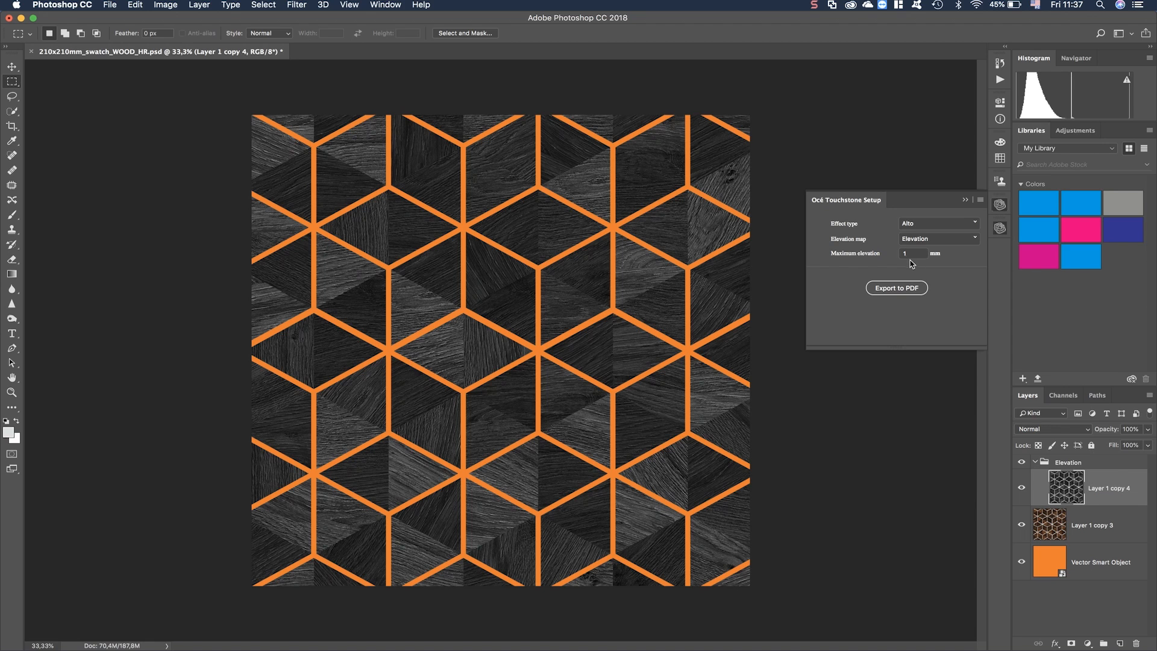
mouse_move(898, 260)
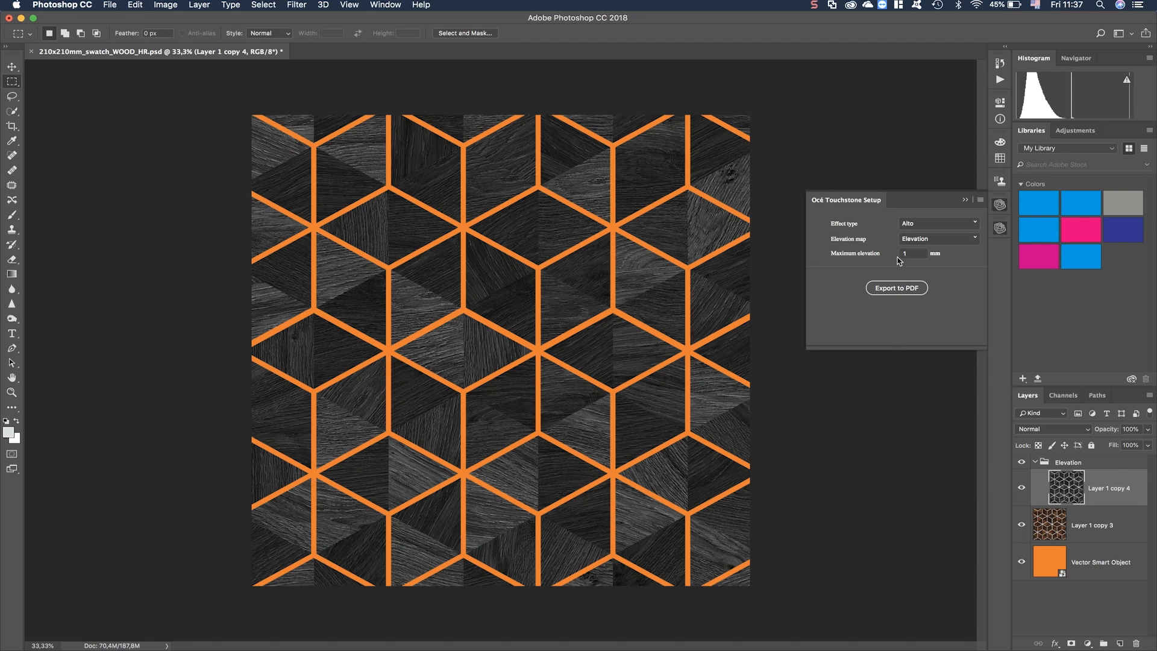
mouse_move(947, 260)
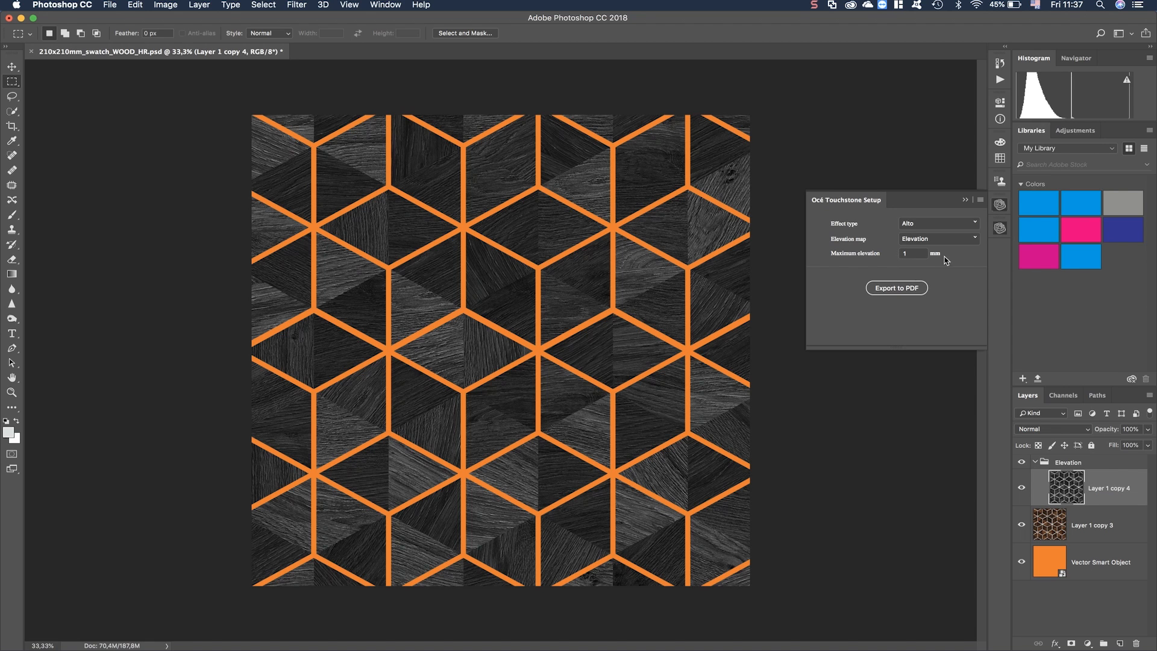
mouse_move(1001, 229)
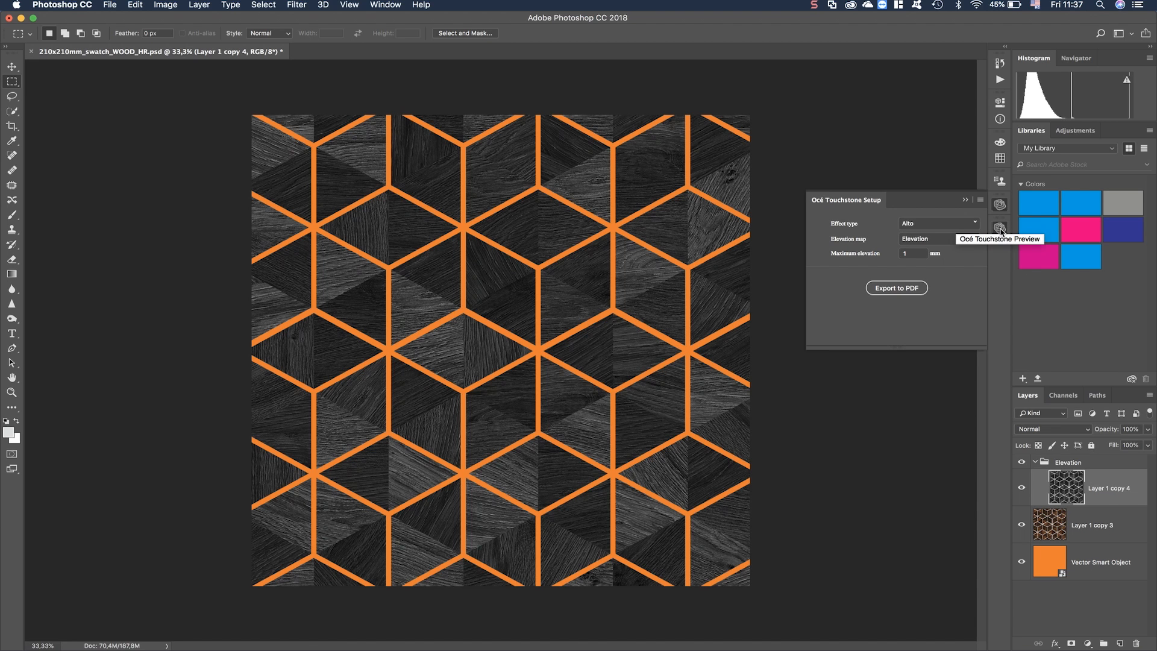
- Render the whole document in the Océ Touchstone 3D preview
click(999, 228)
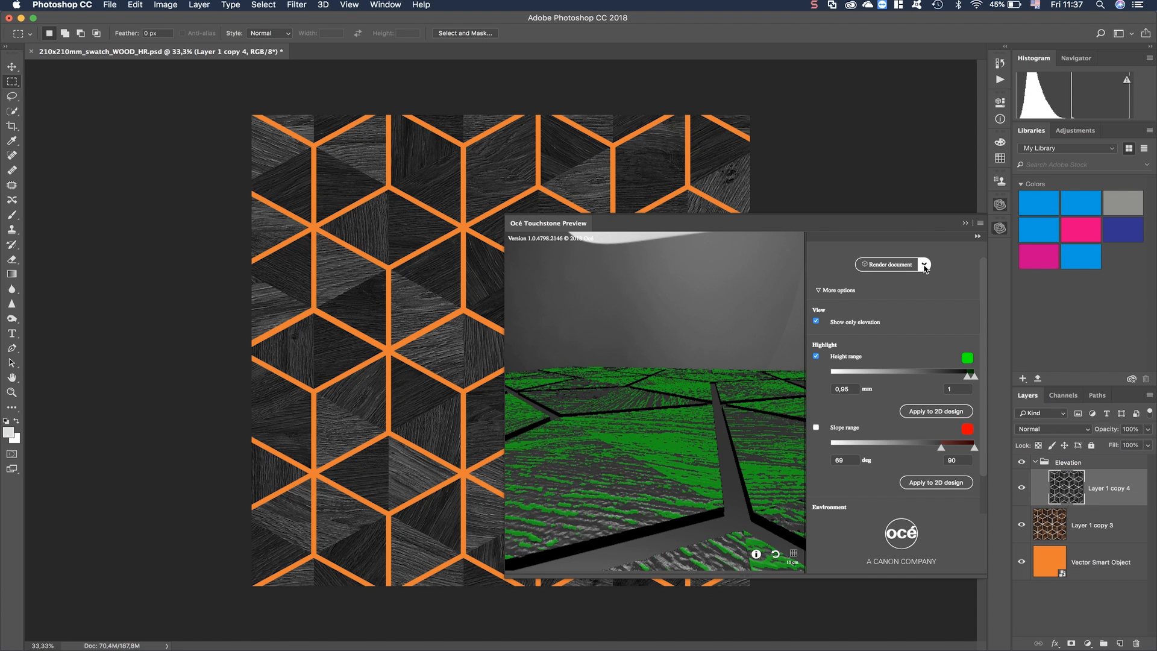
click(924, 264)
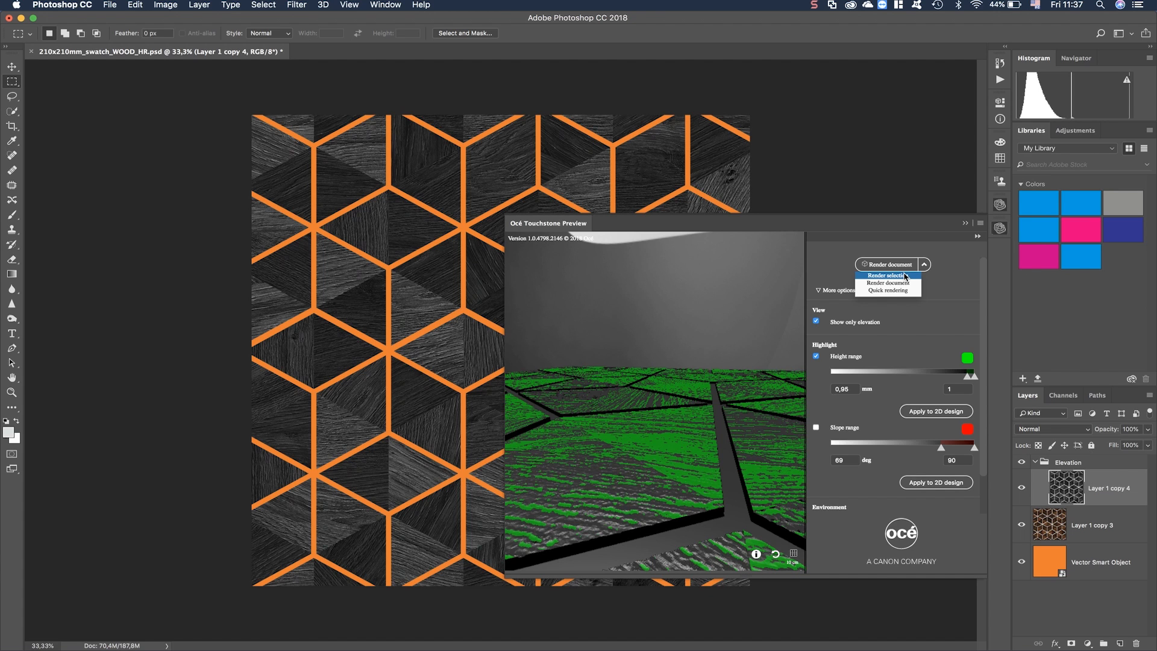
mouse_move(888, 282)
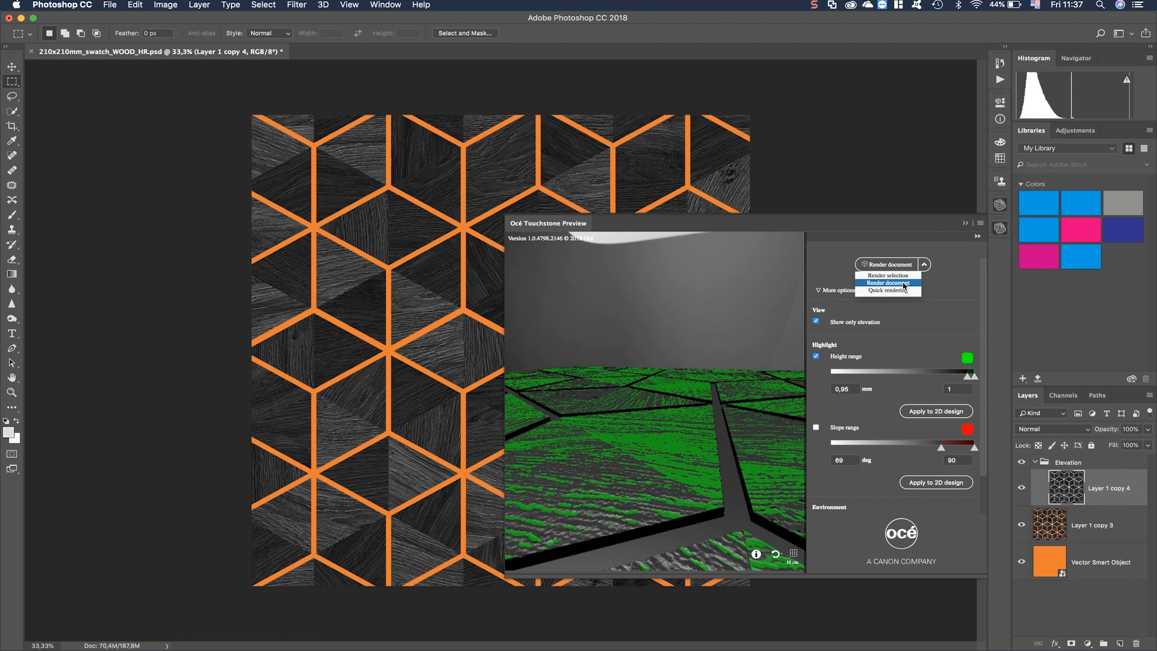
click(888, 282)
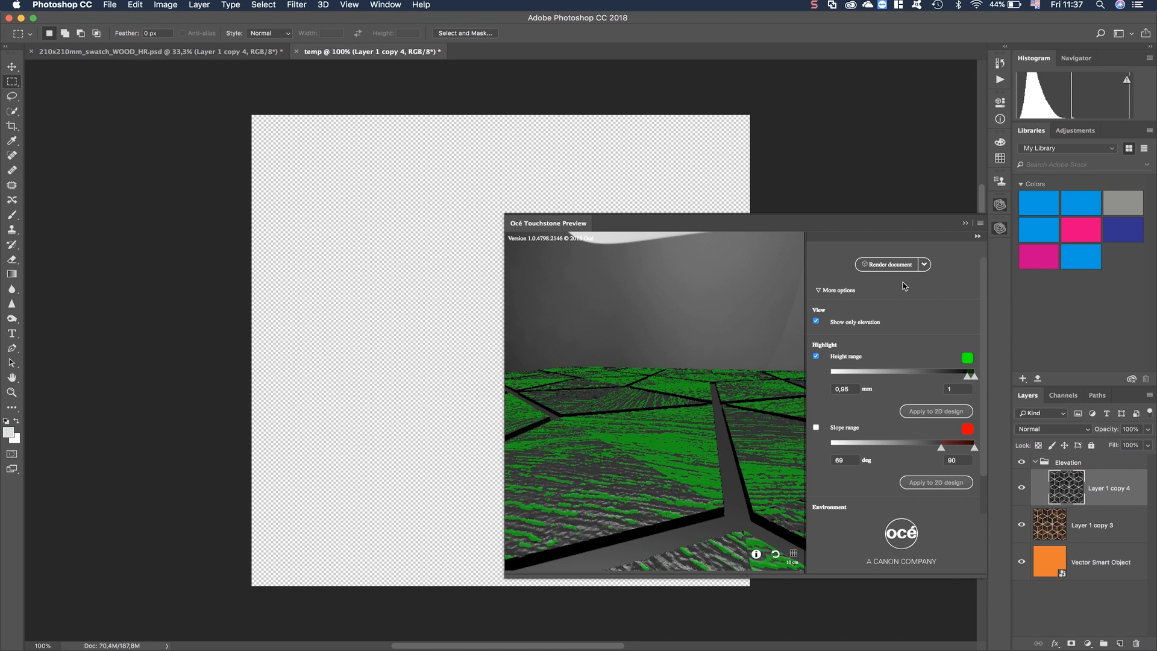
- Show the preview in full wood colour, reset the camera and turn off the height range highlight
click(890, 264)
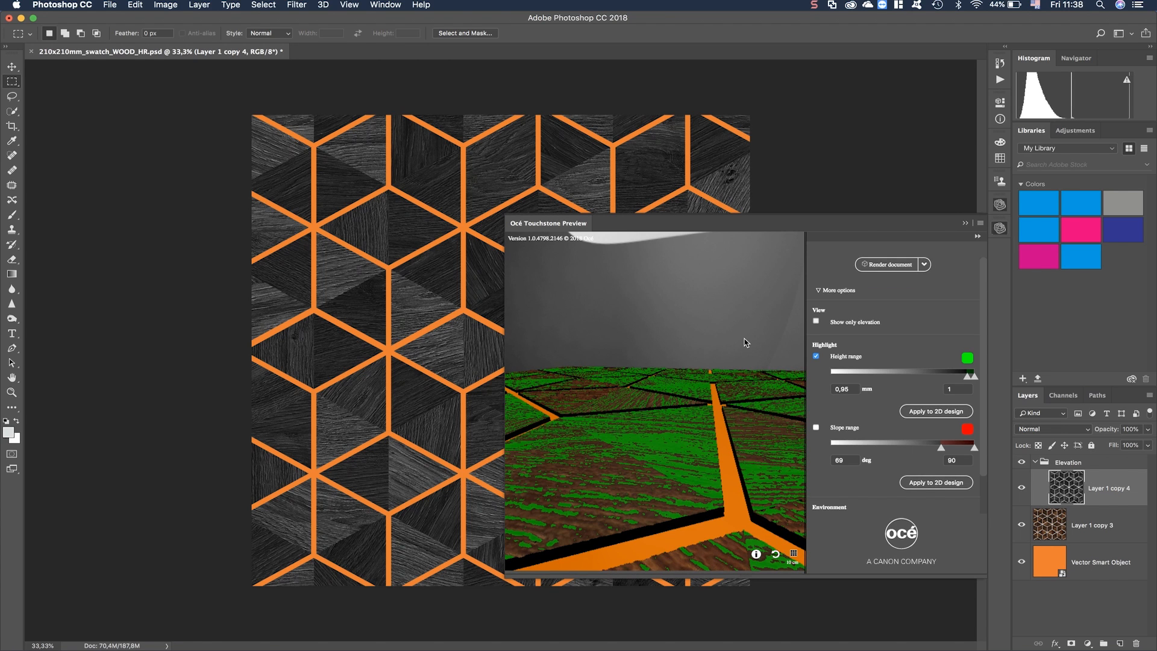
mouse_move(798, 340)
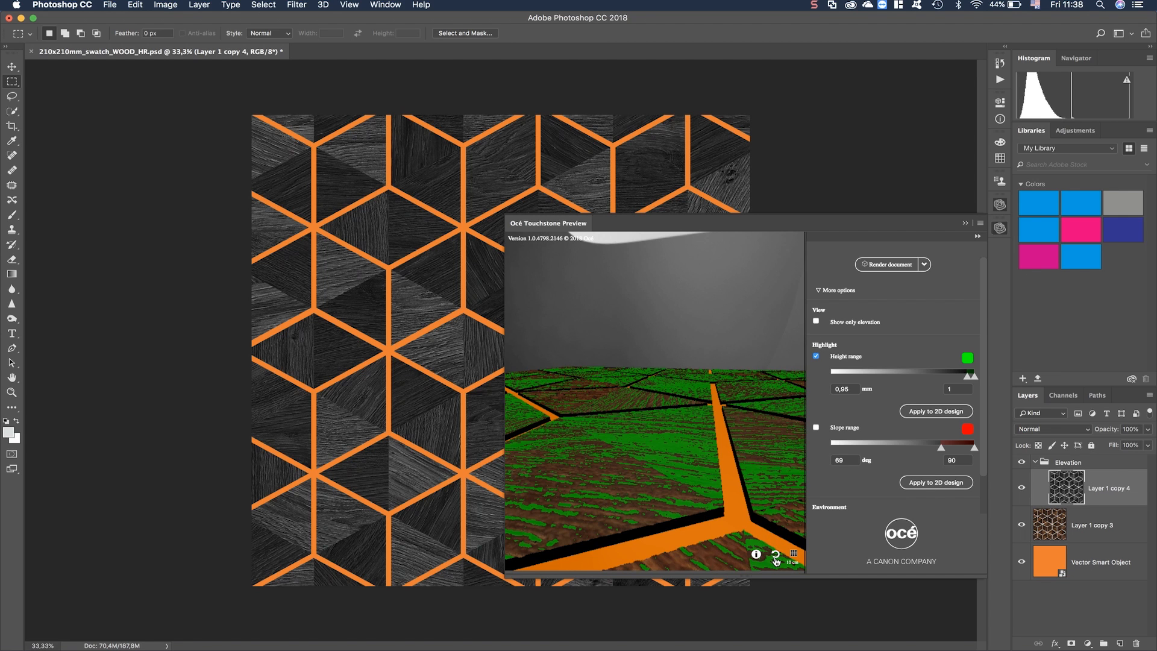
click(775, 554)
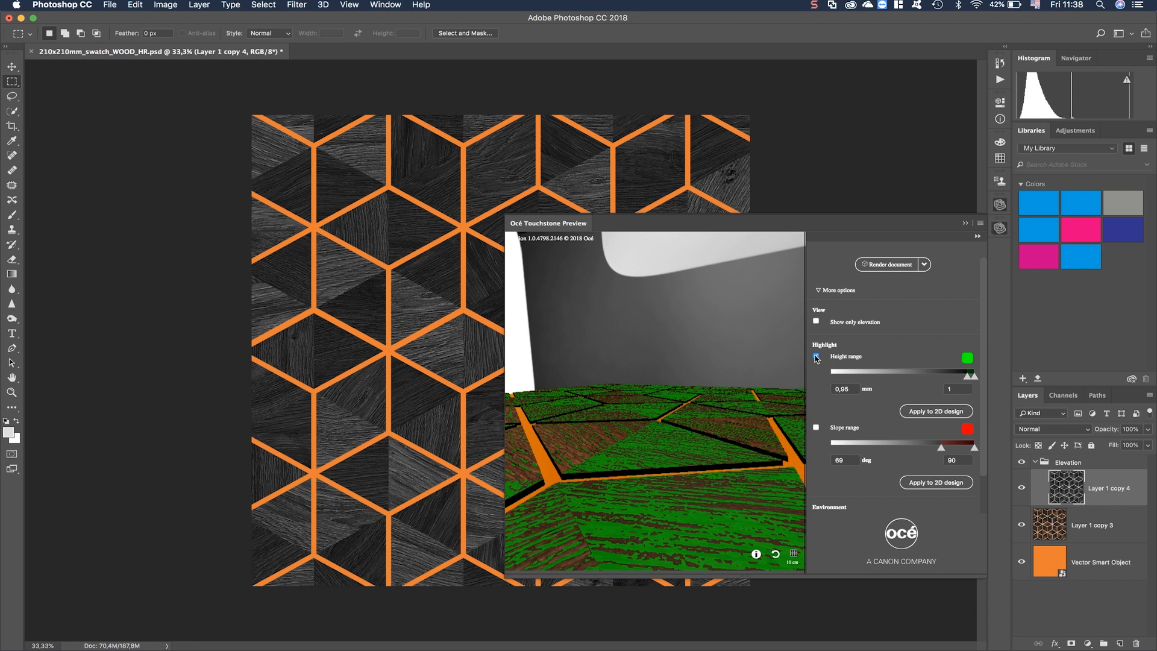
click(816, 356)
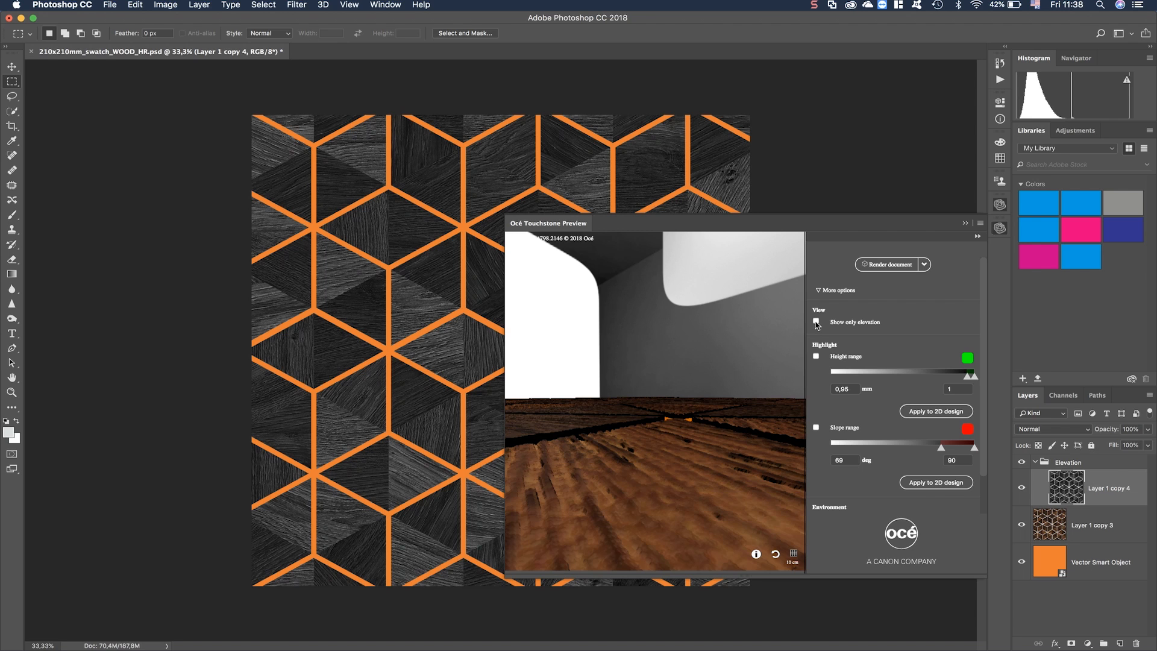
- Show elevation only with the height range from 0,88 to 1 mm highlighted in green, and inspect it
click(815, 320)
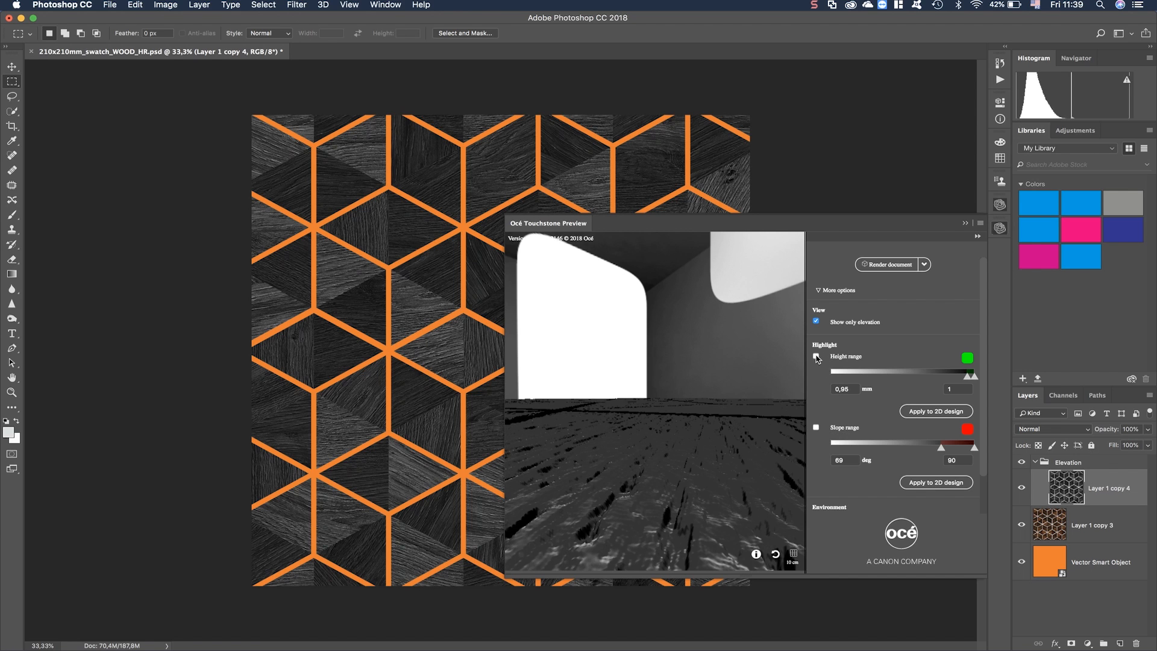
click(816, 356)
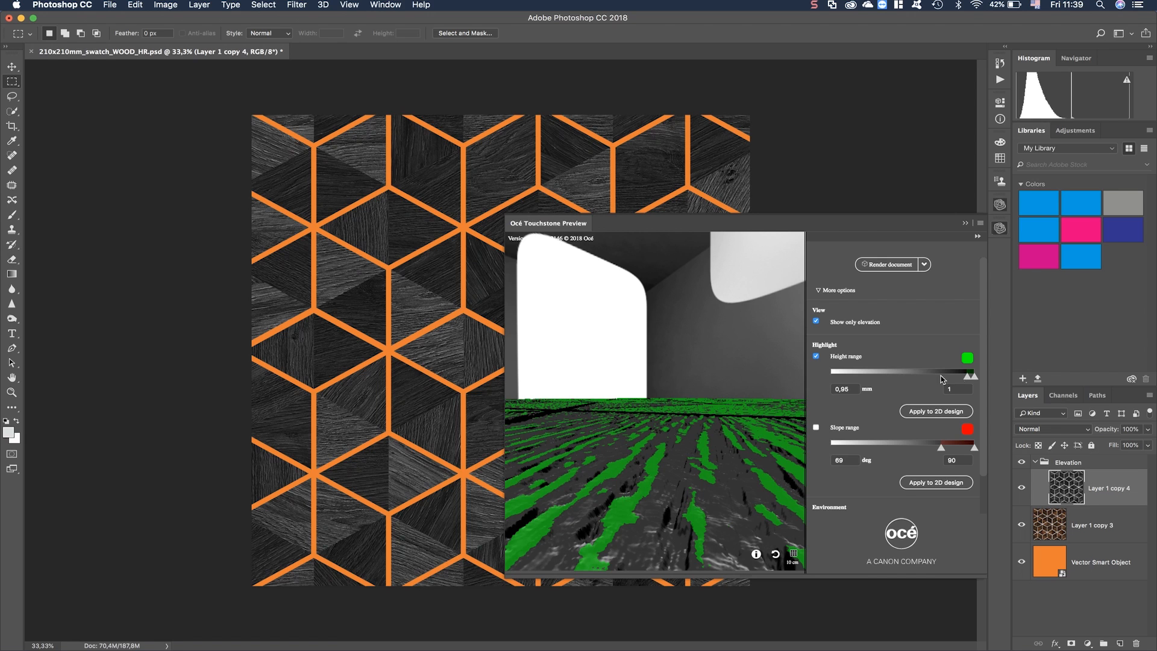
drag(965, 374, 924, 379)
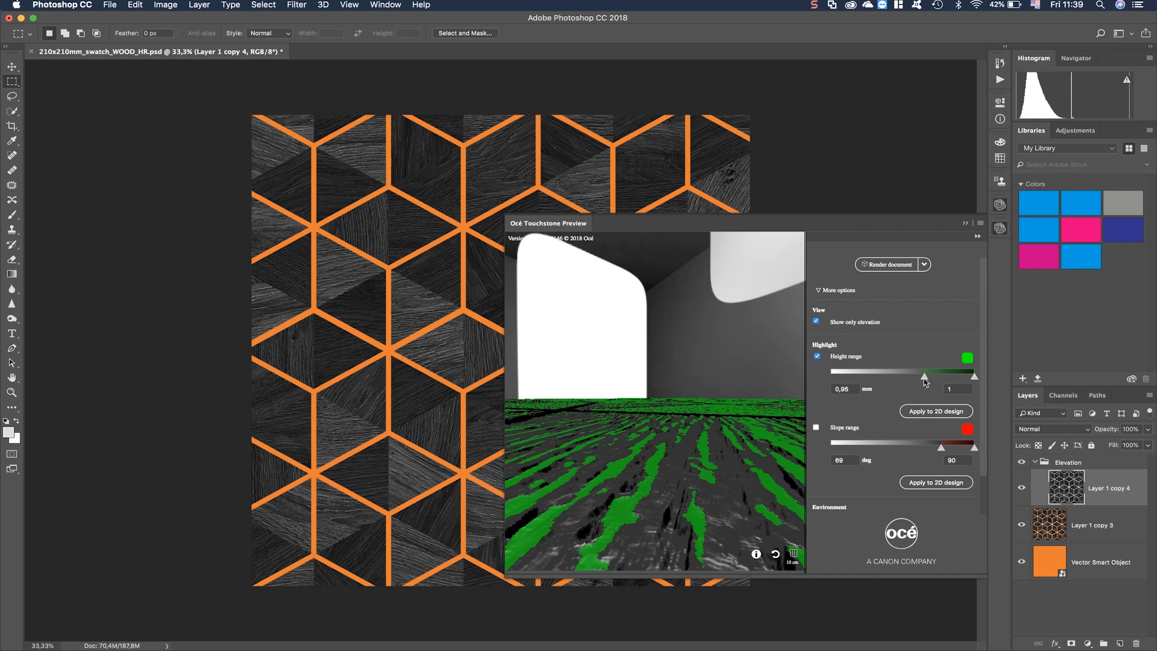
drag(925, 376, 883, 376)
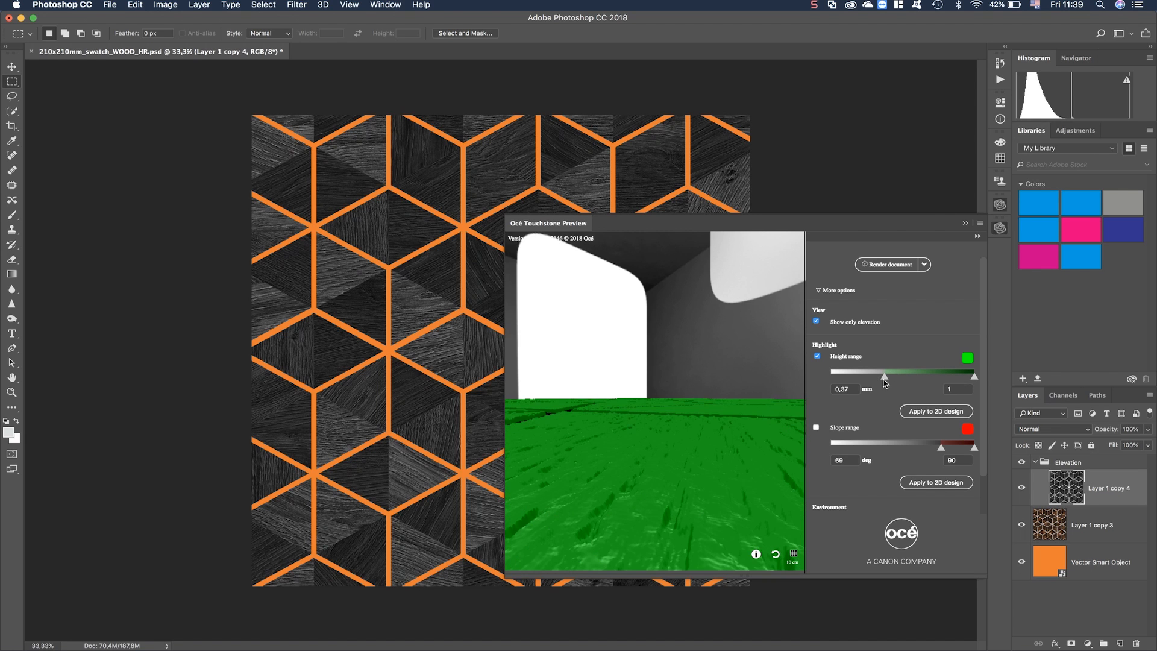
drag(883, 378, 920, 378)
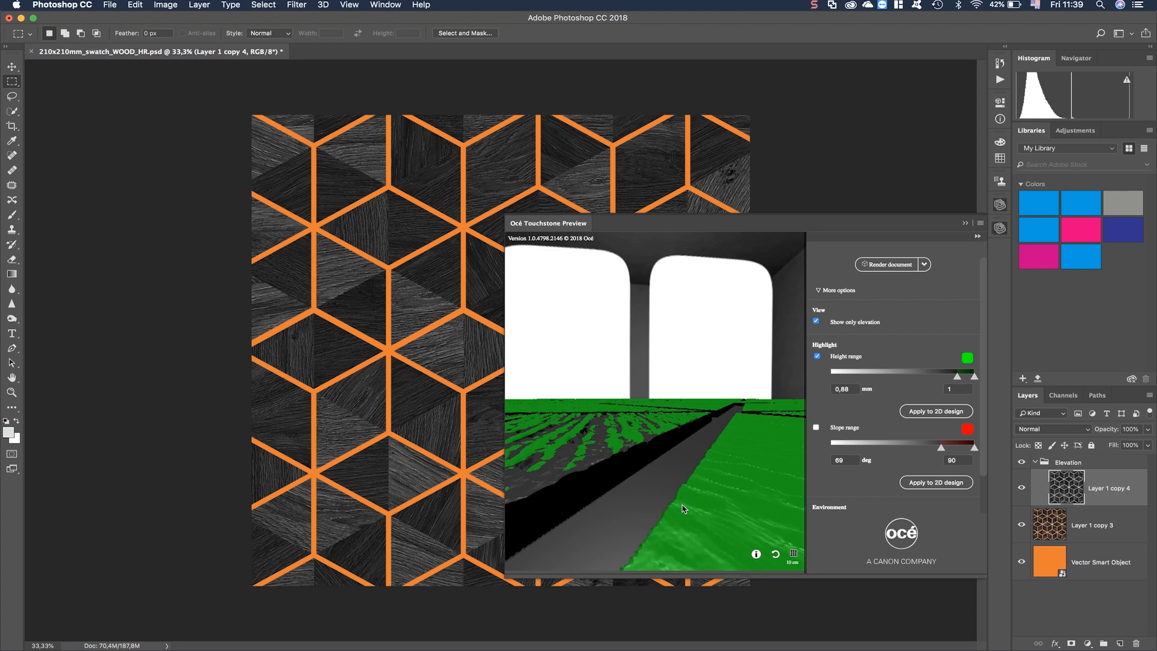
drag(682, 508, 782, 480)
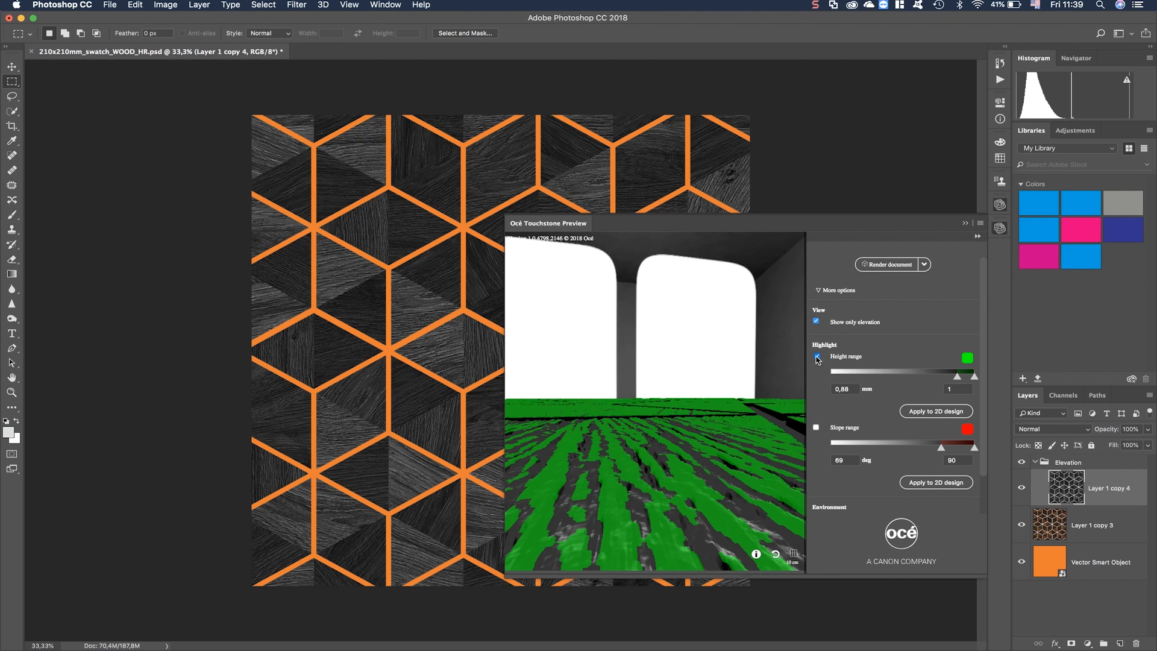
- Switch off the highlight overlays and return the preview to the full-colour wood surface
click(816, 428)
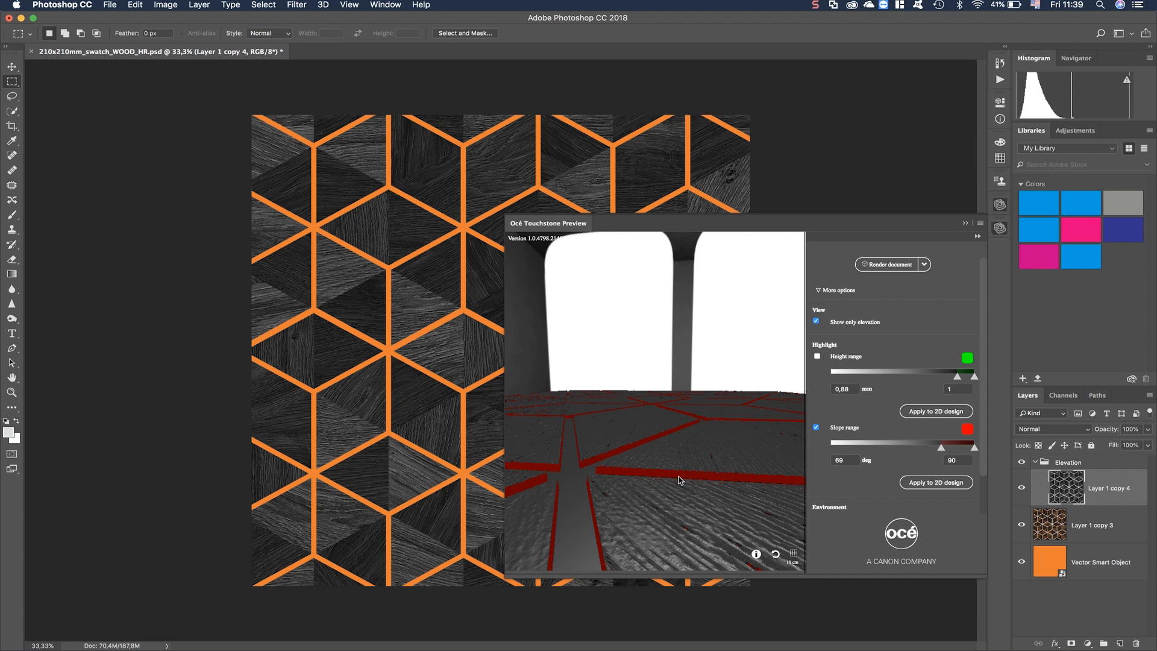
mouse_move(694, 478)
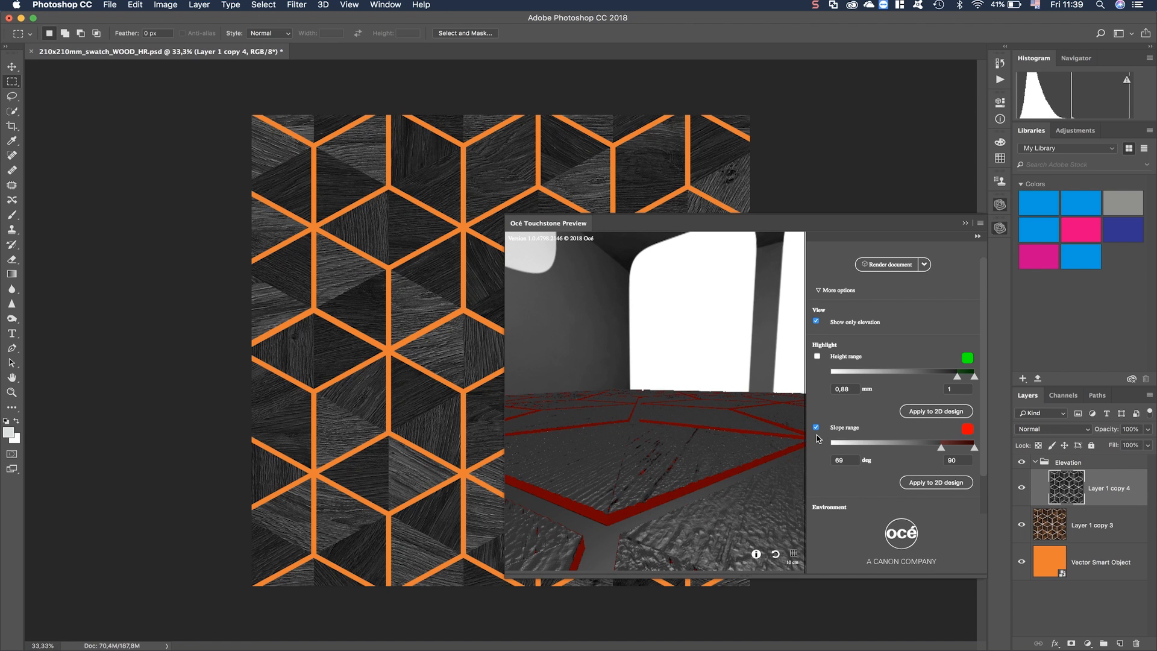
click(816, 428)
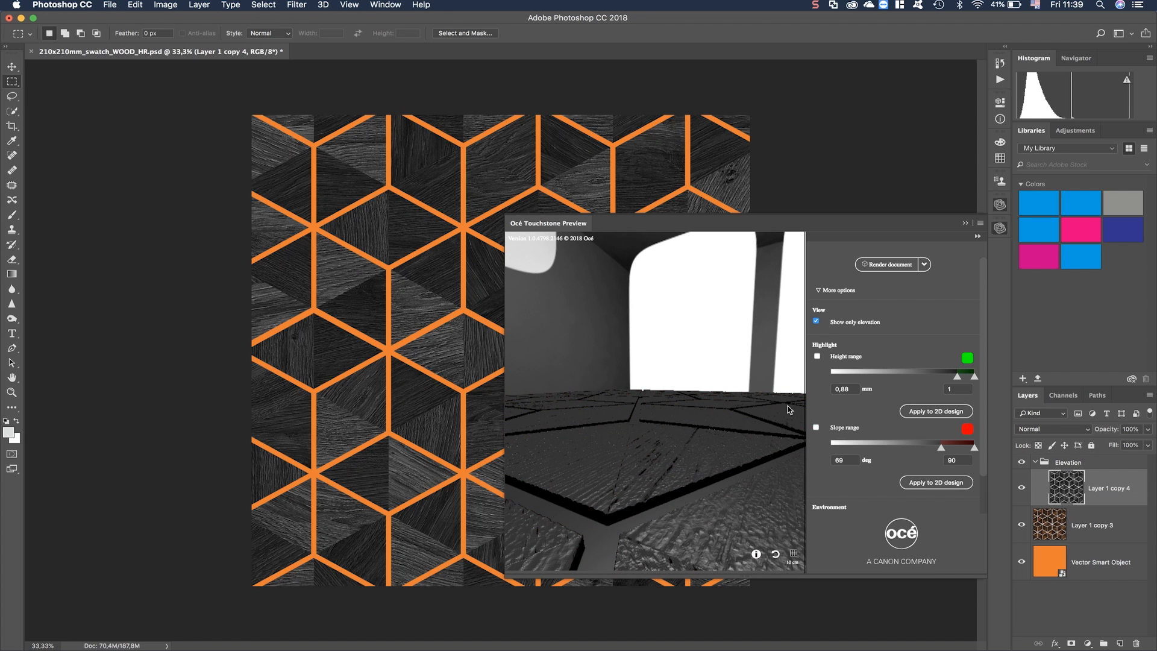
mouse_move(739, 488)
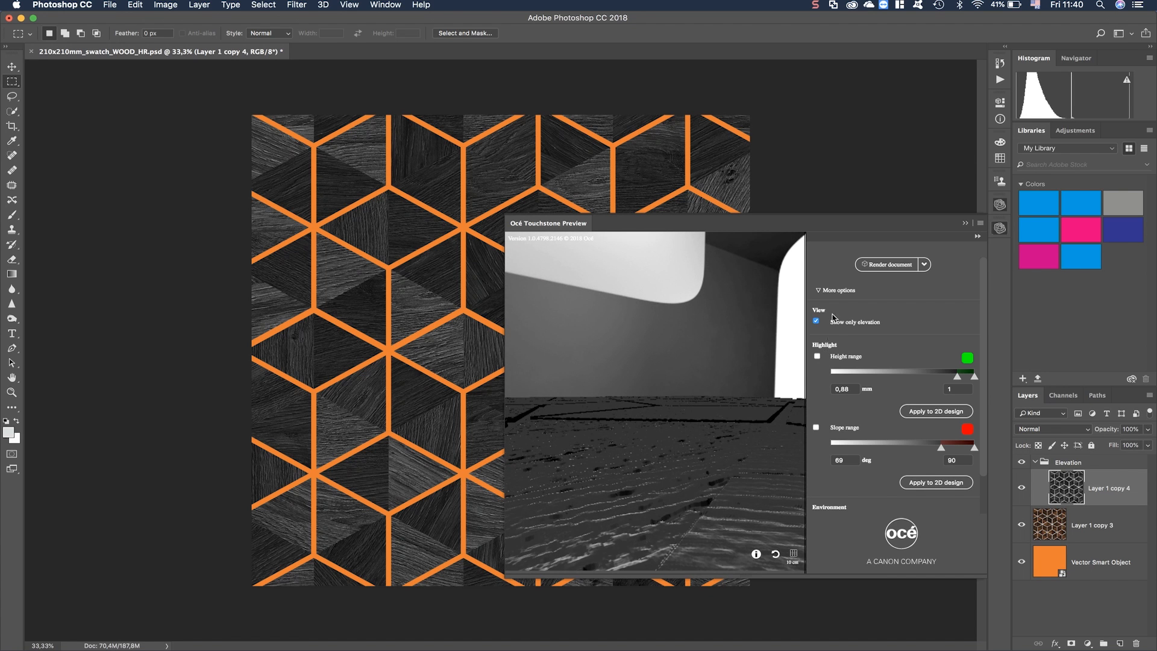
click(816, 322)
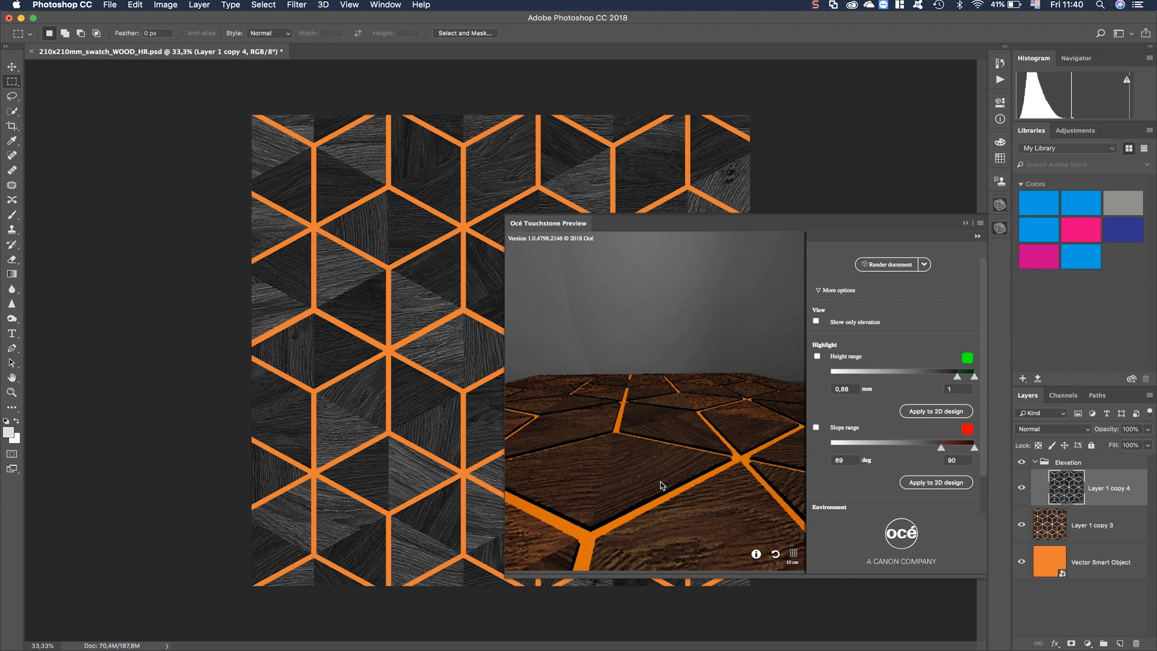
mouse_move(947, 259)
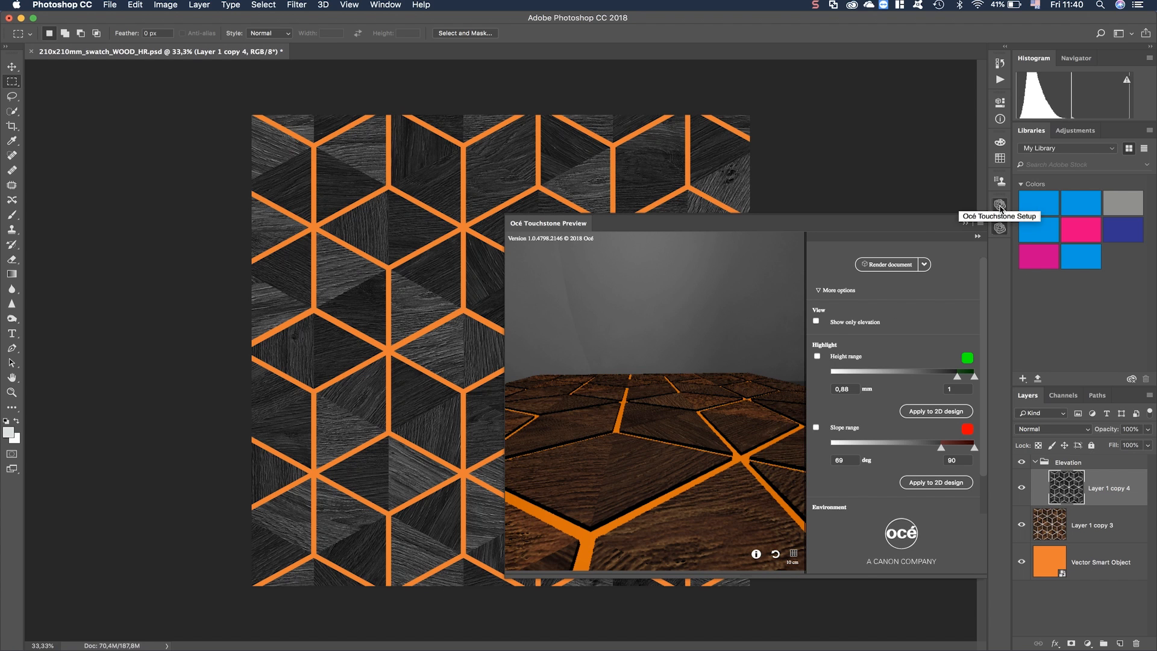
- Export the hexagon design from Océ Touchstone Setup as an Alto elevation PDF and save it
click(979, 199)
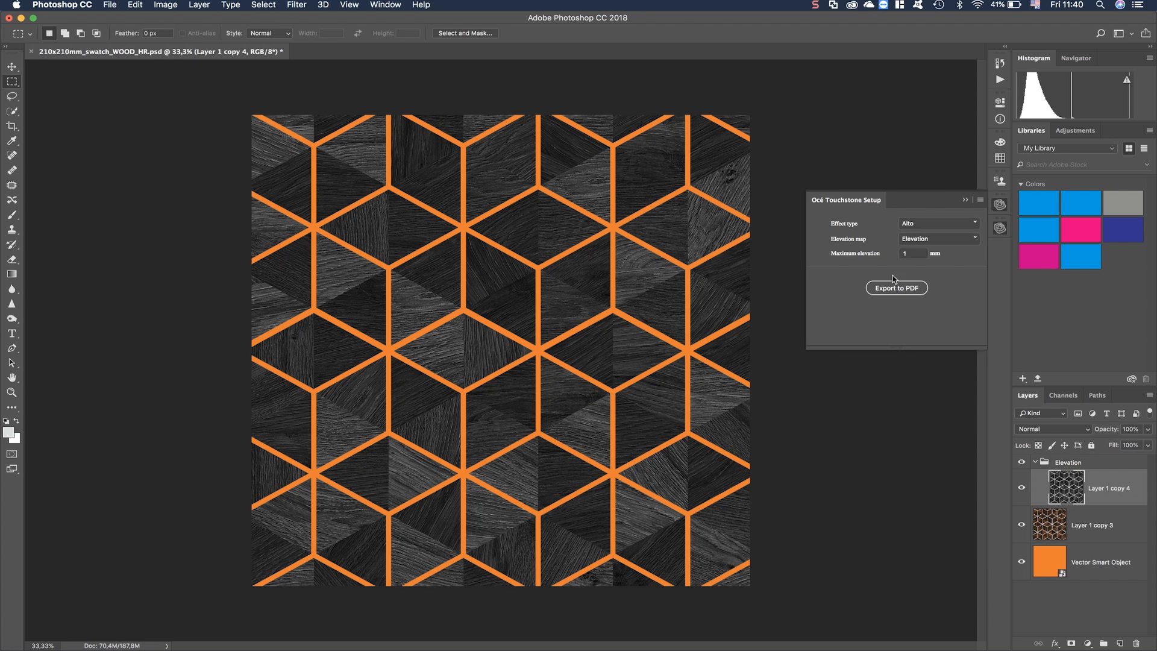
click(895, 288)
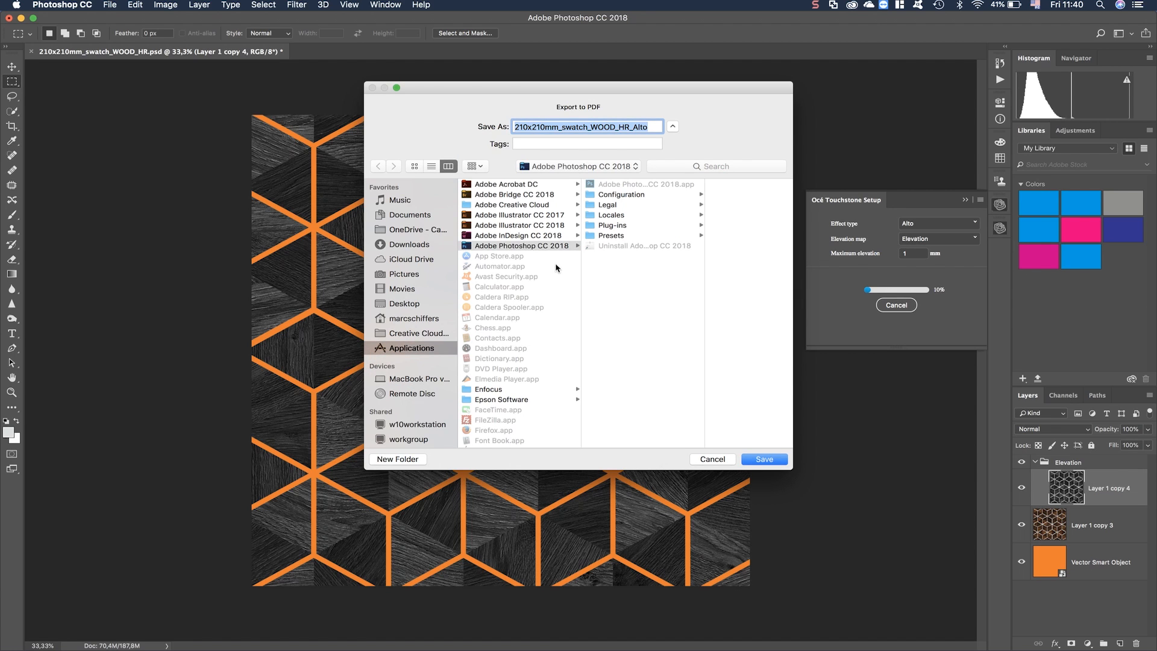
click(404, 304)
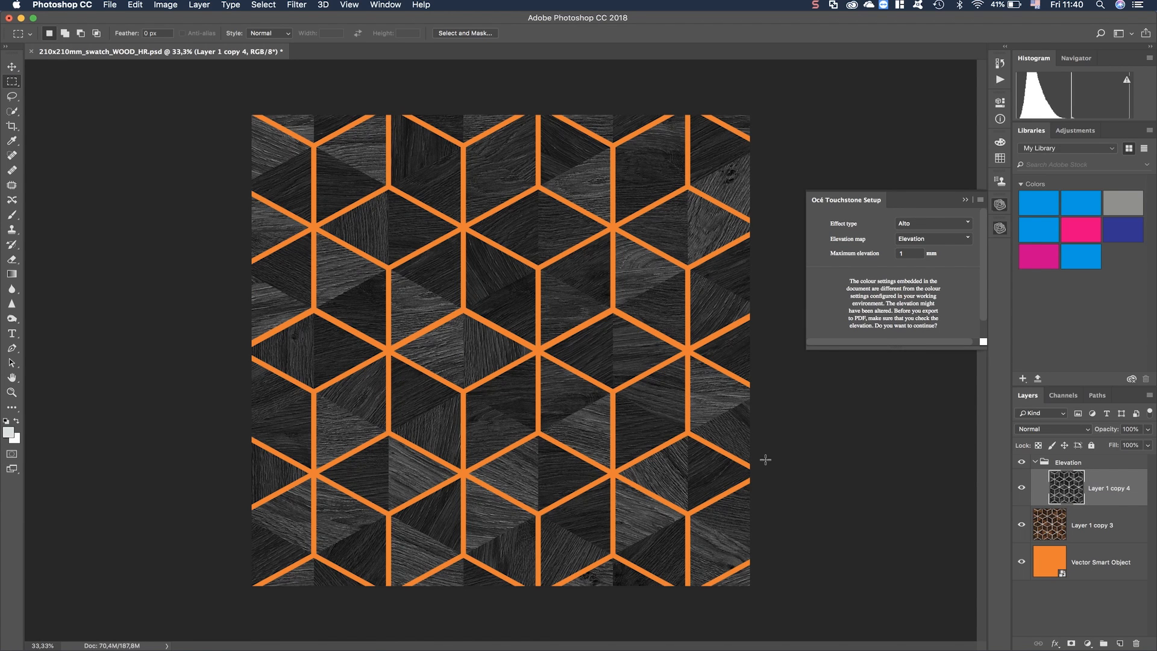
mouse_move(705, 429)
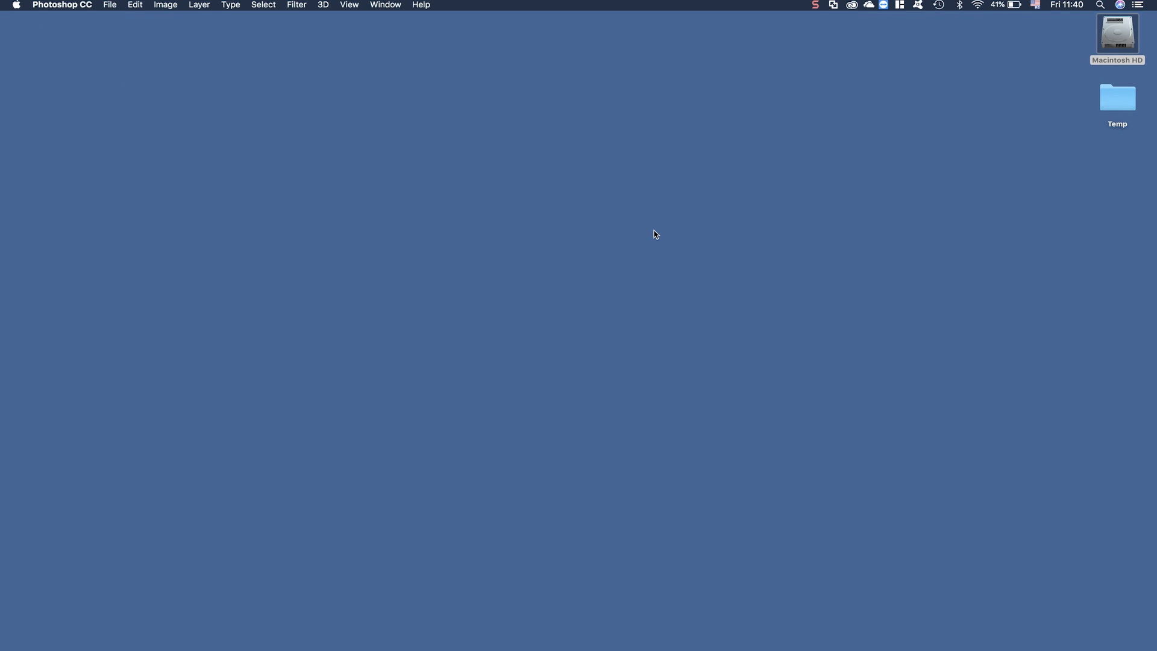
mouse_move(582, 528)
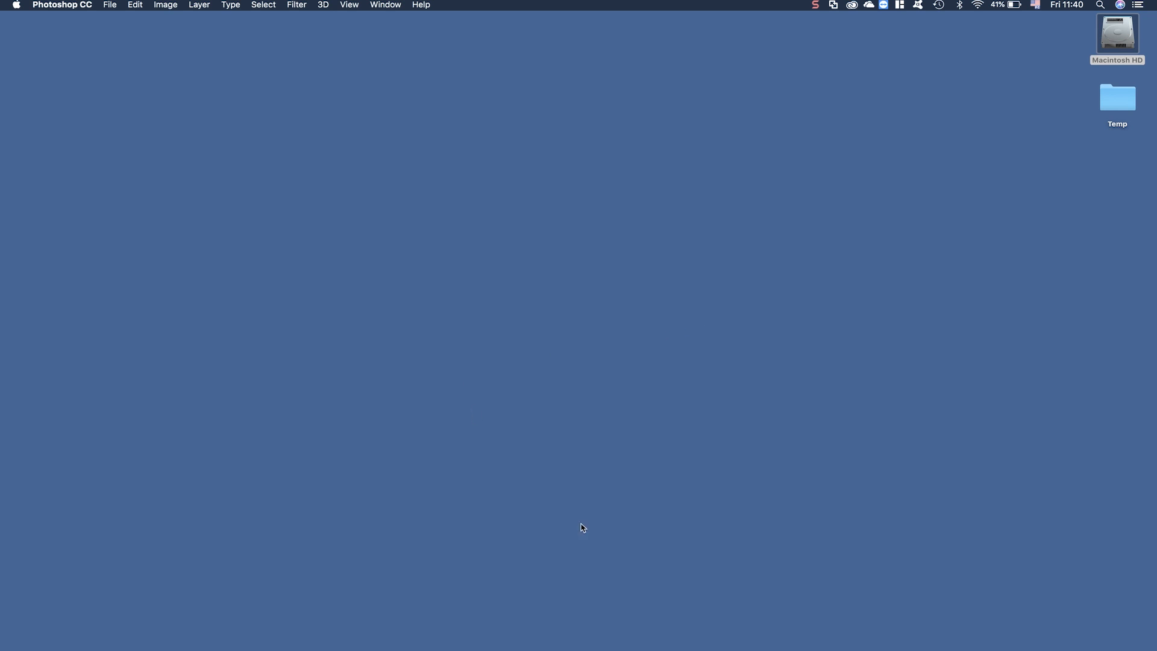
mouse_move(947, 537)
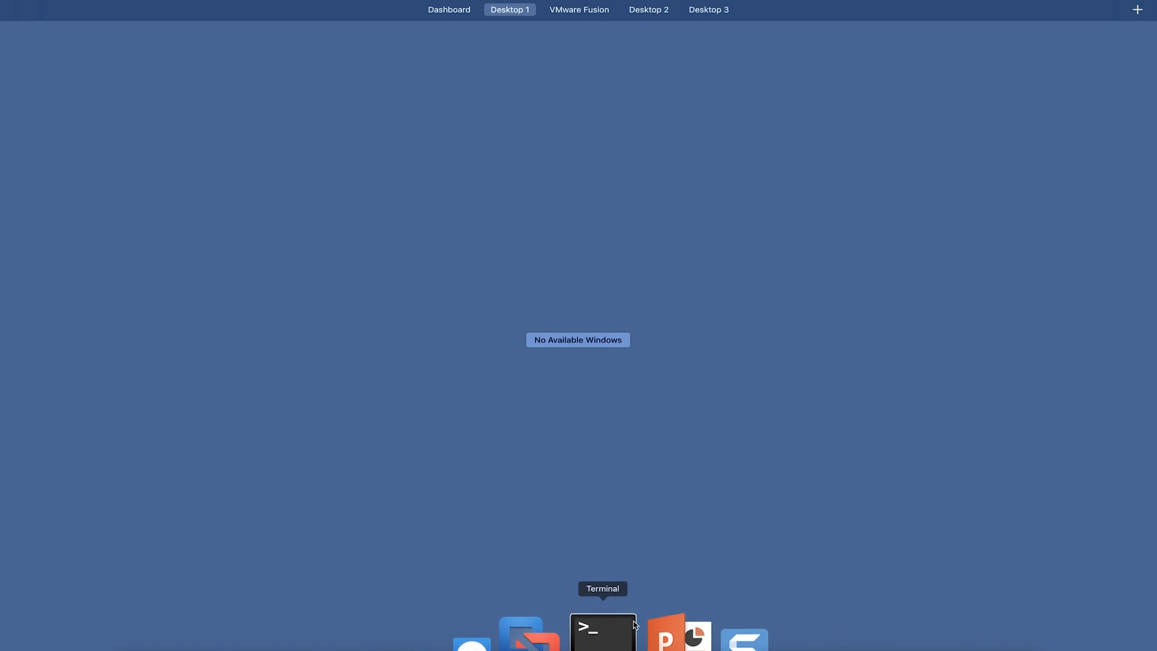
mouse_move(853, 633)
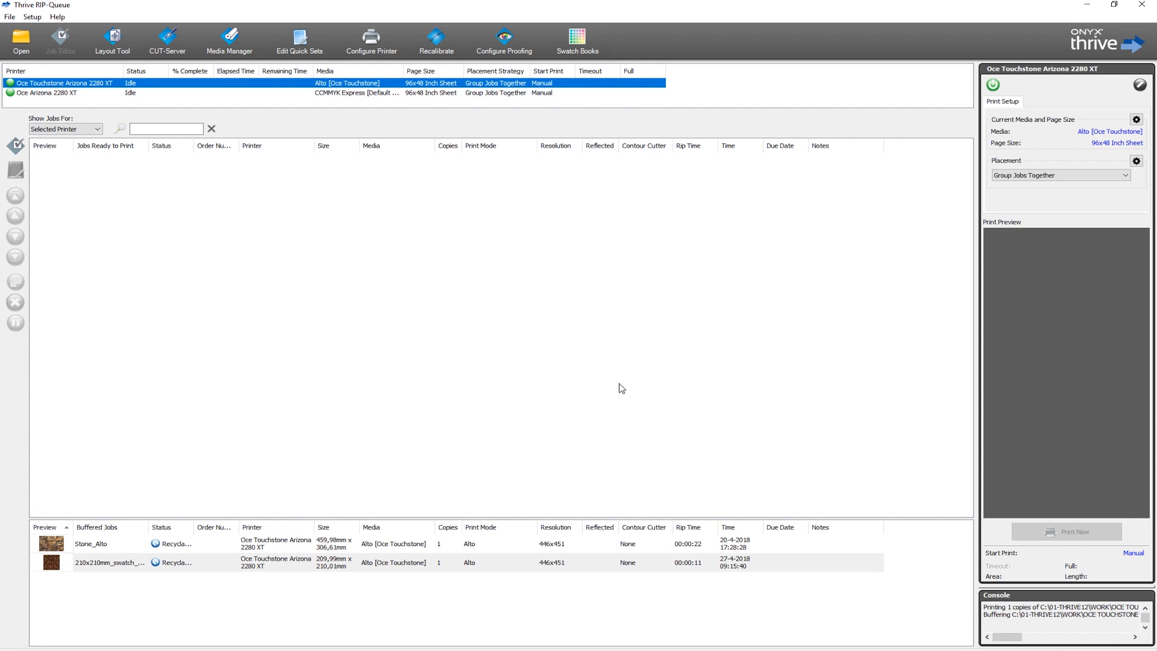
mouse_move(70, 99)
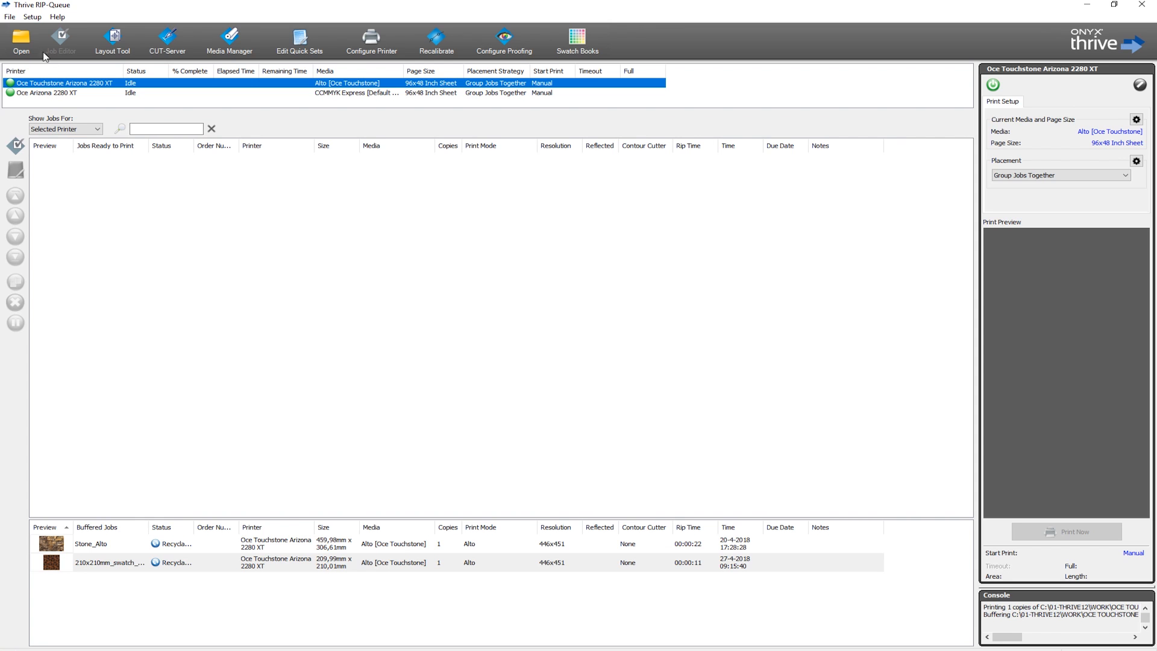
- Open 210x210mm_swatch_WOOD_HR_0.25_Alto in the Onyx Thrive Job Editor
click(21, 40)
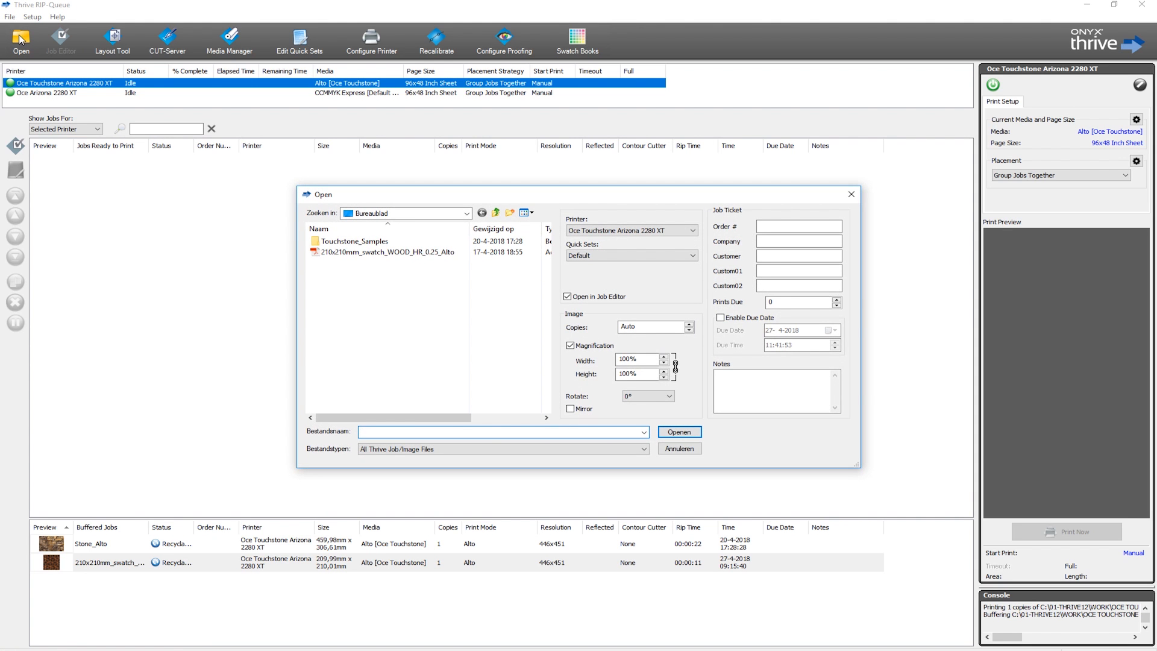
click(383, 251)
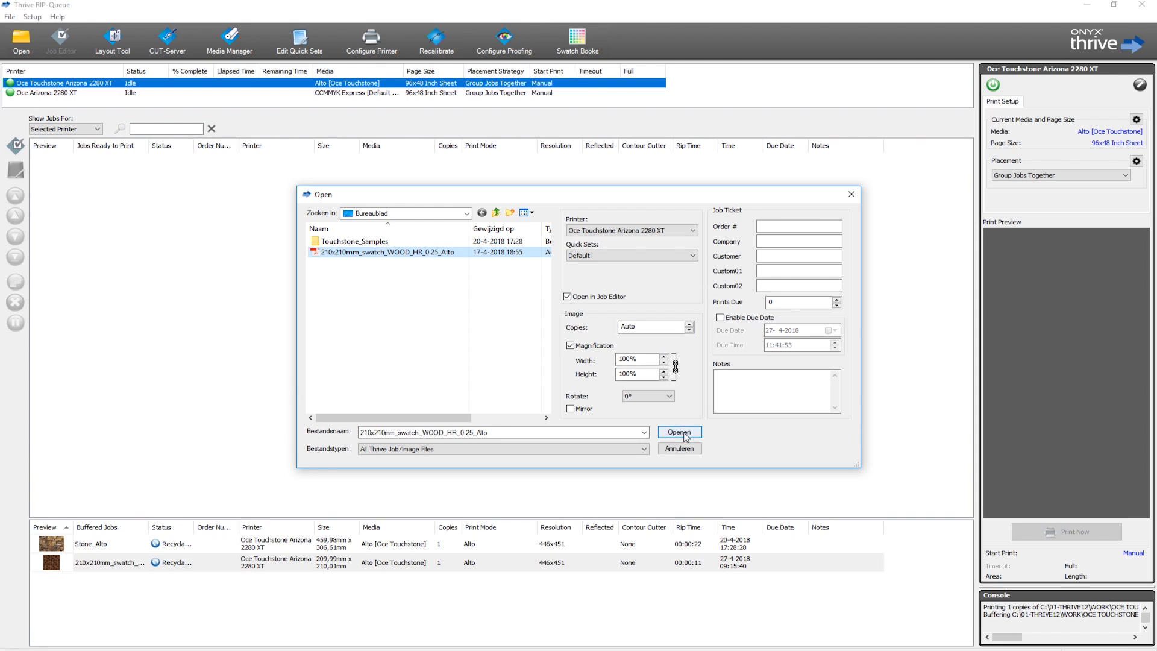
click(677, 431)
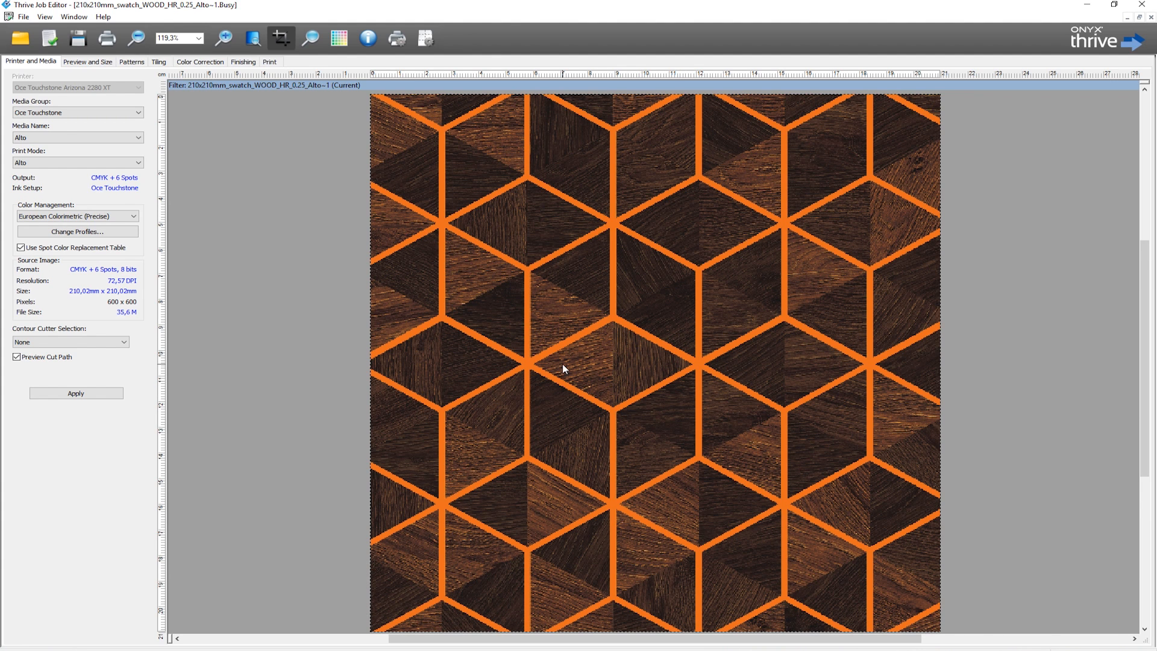
mouse_move(117, 150)
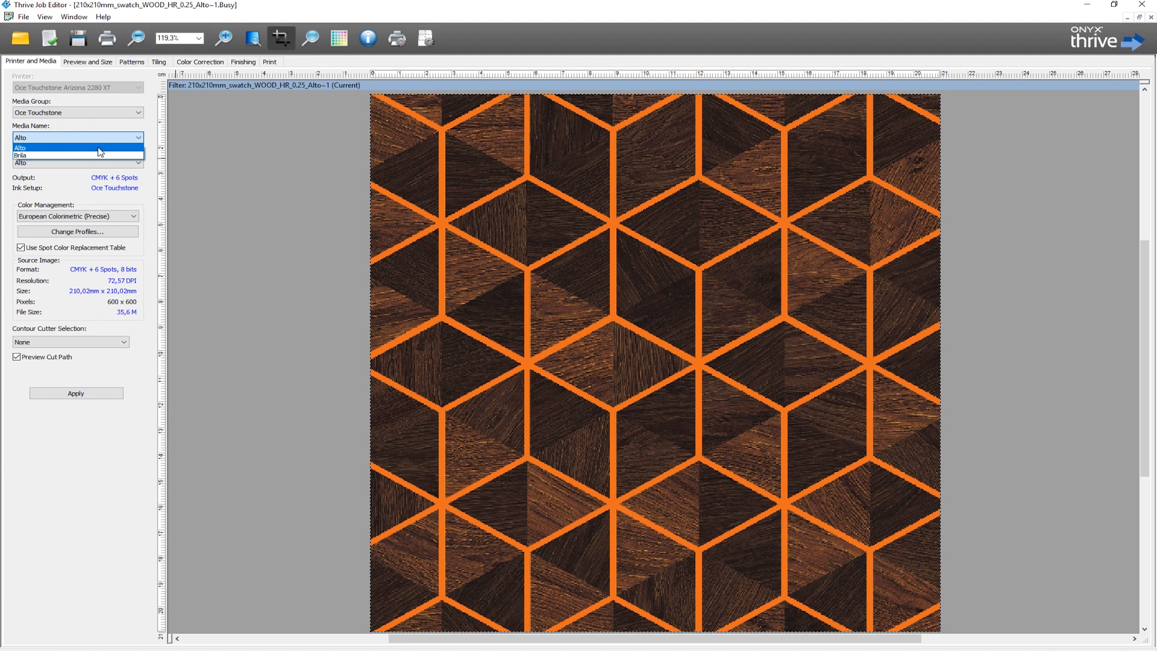
mouse_move(119, 143)
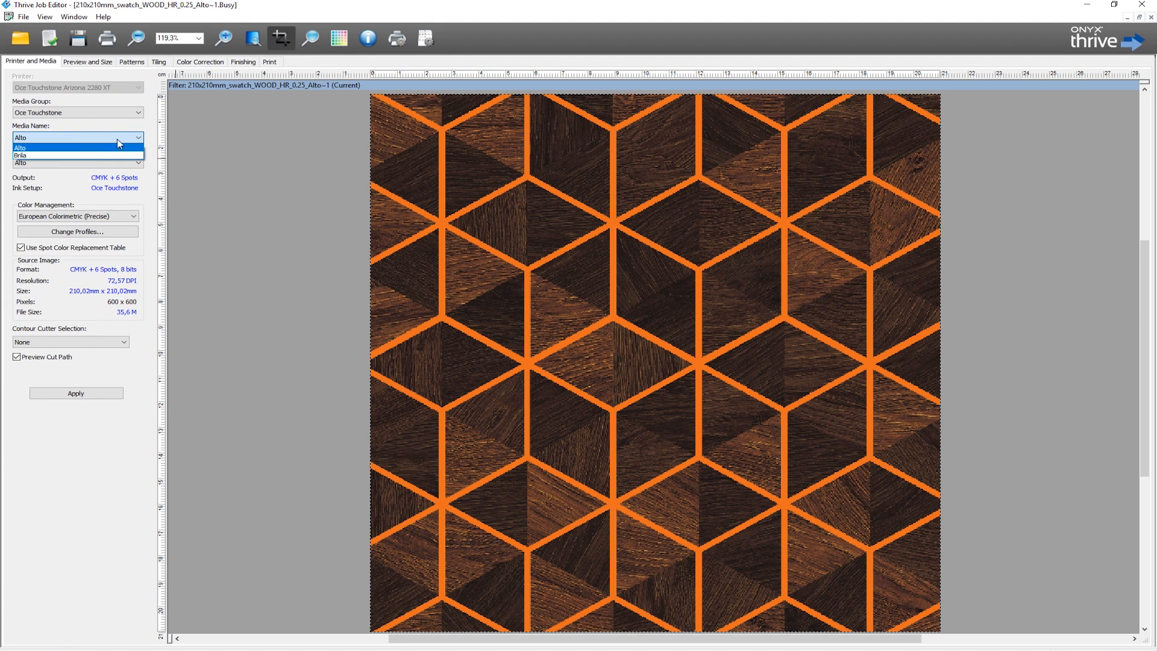
- Keep Alto as the Media Name for the wood hexagon job
click(20, 147)
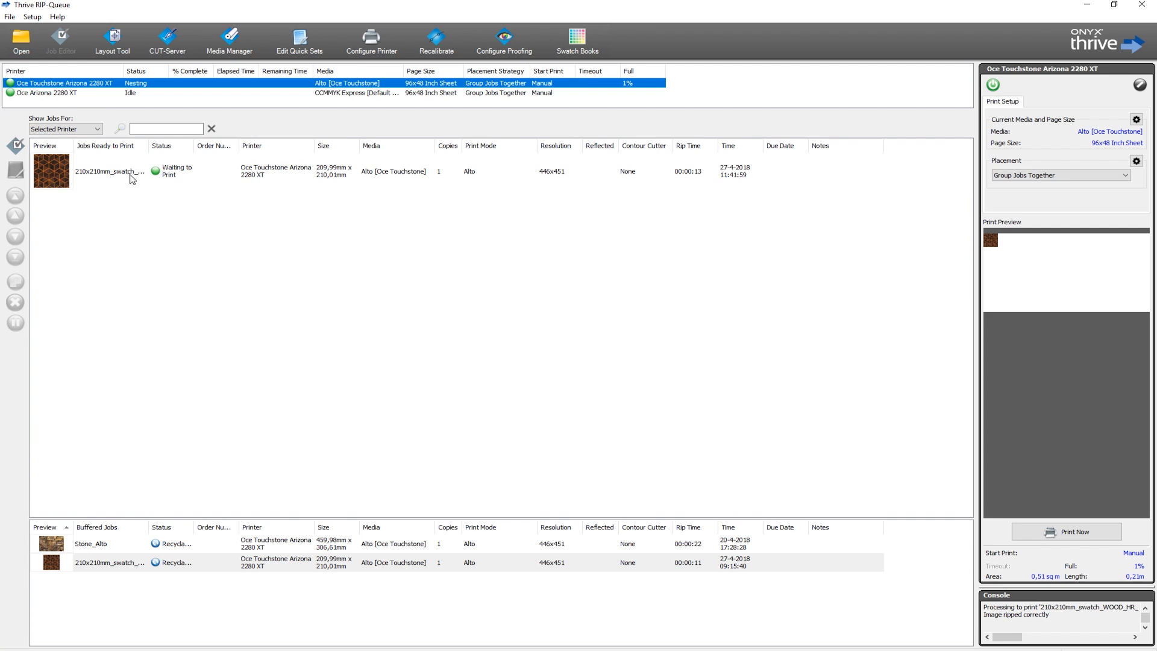
- Send the ripped WOOD Alto swatch via Print Now and Print Panel to the Arizona queue
click(1065, 530)
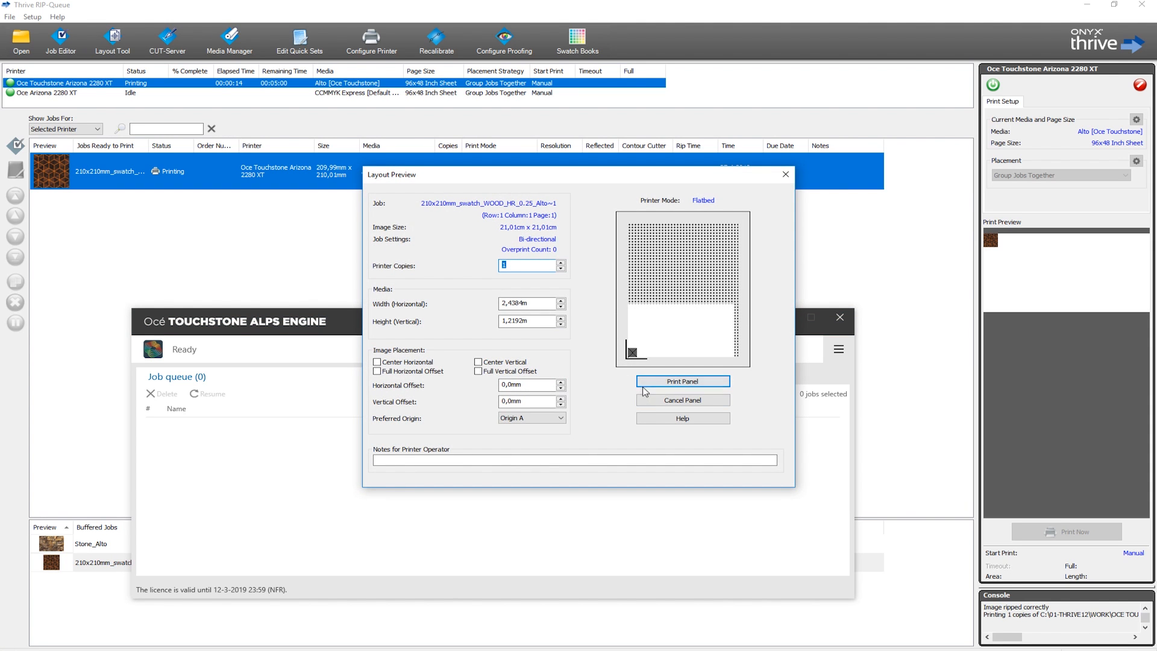
click(679, 381)
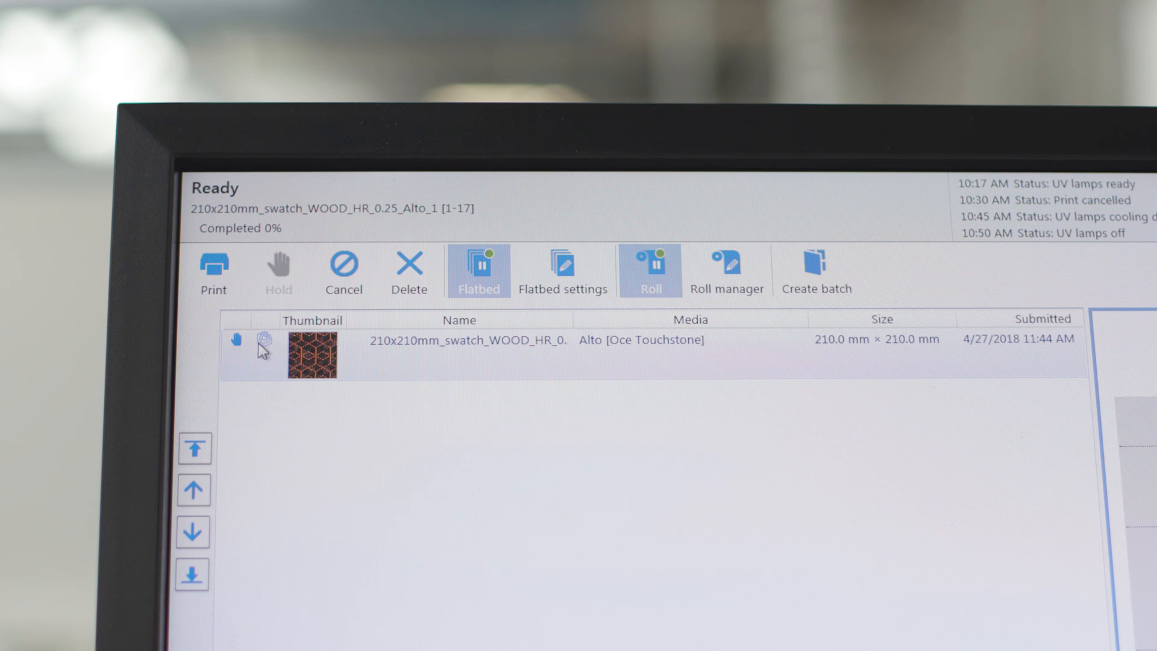
mouse_move(264, 351)
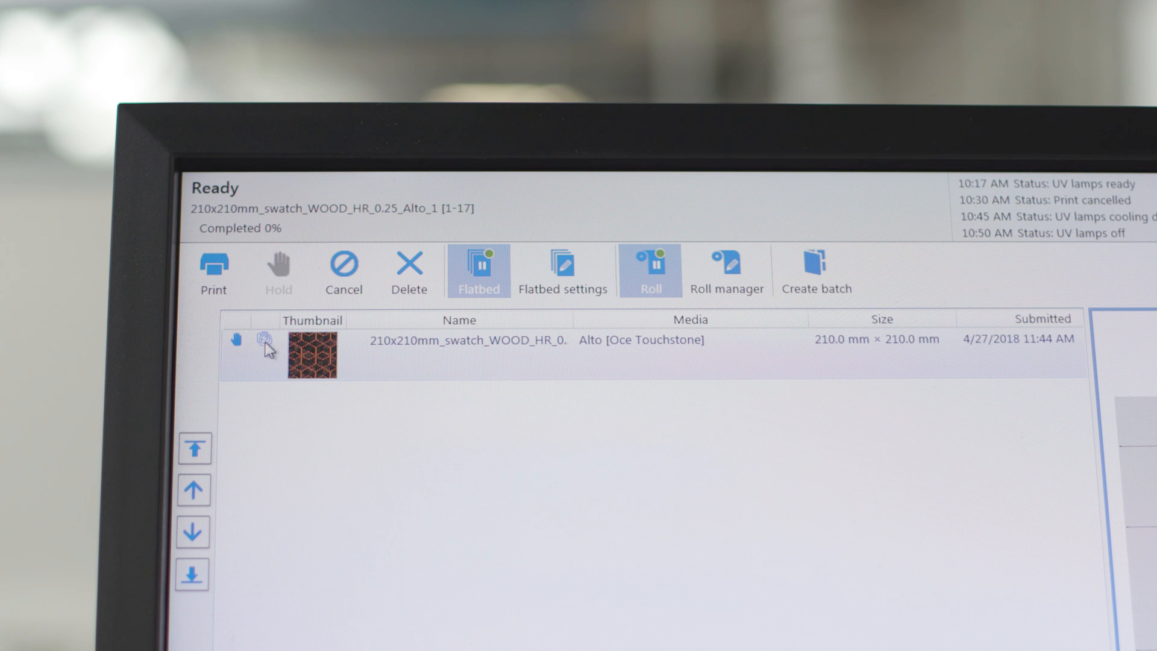
mouse_move(345, 362)
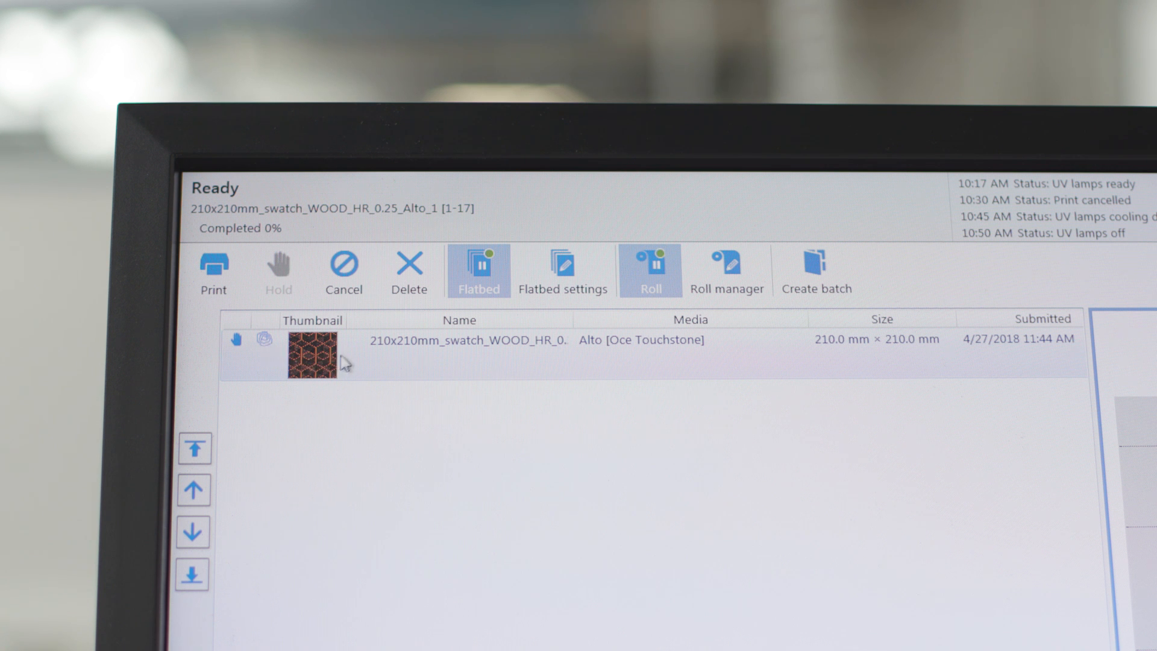